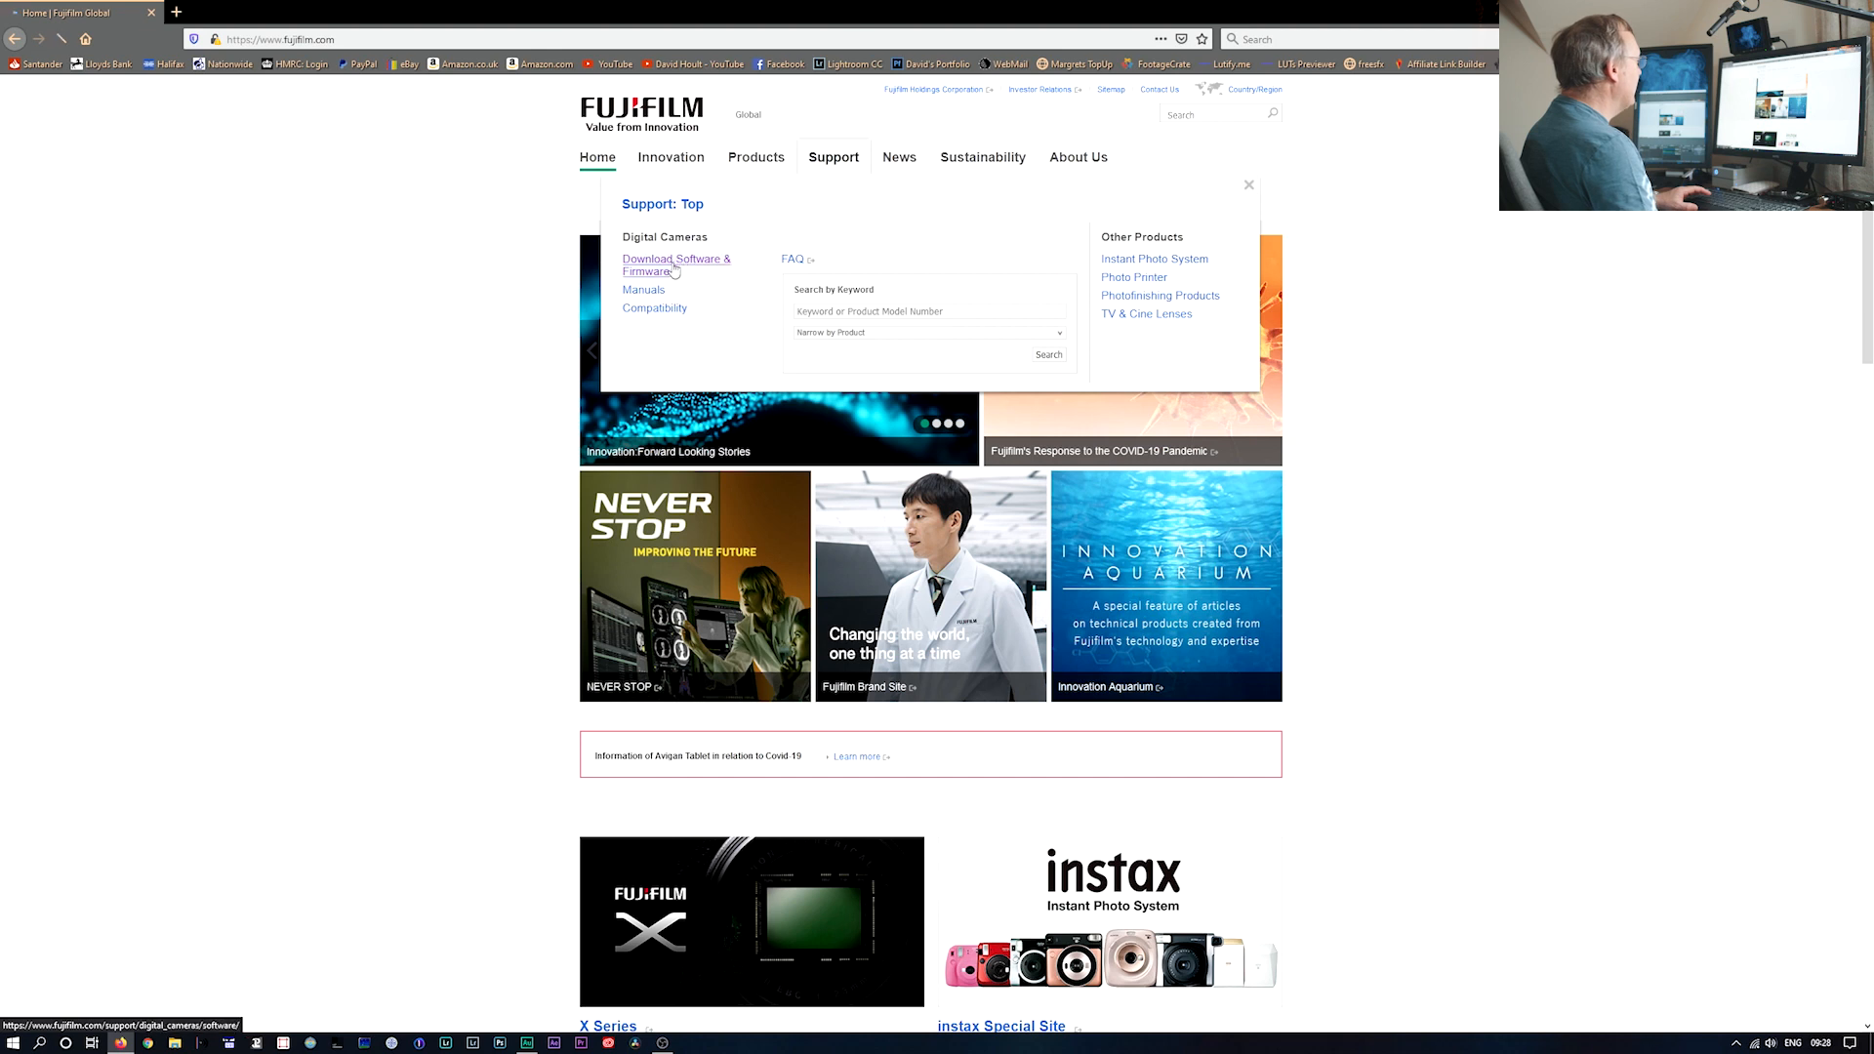
- Navigate Support > Download Software & Firmware > Software to the FUJIFILM X Webcam page and its How to Install section
left_click(673, 260)
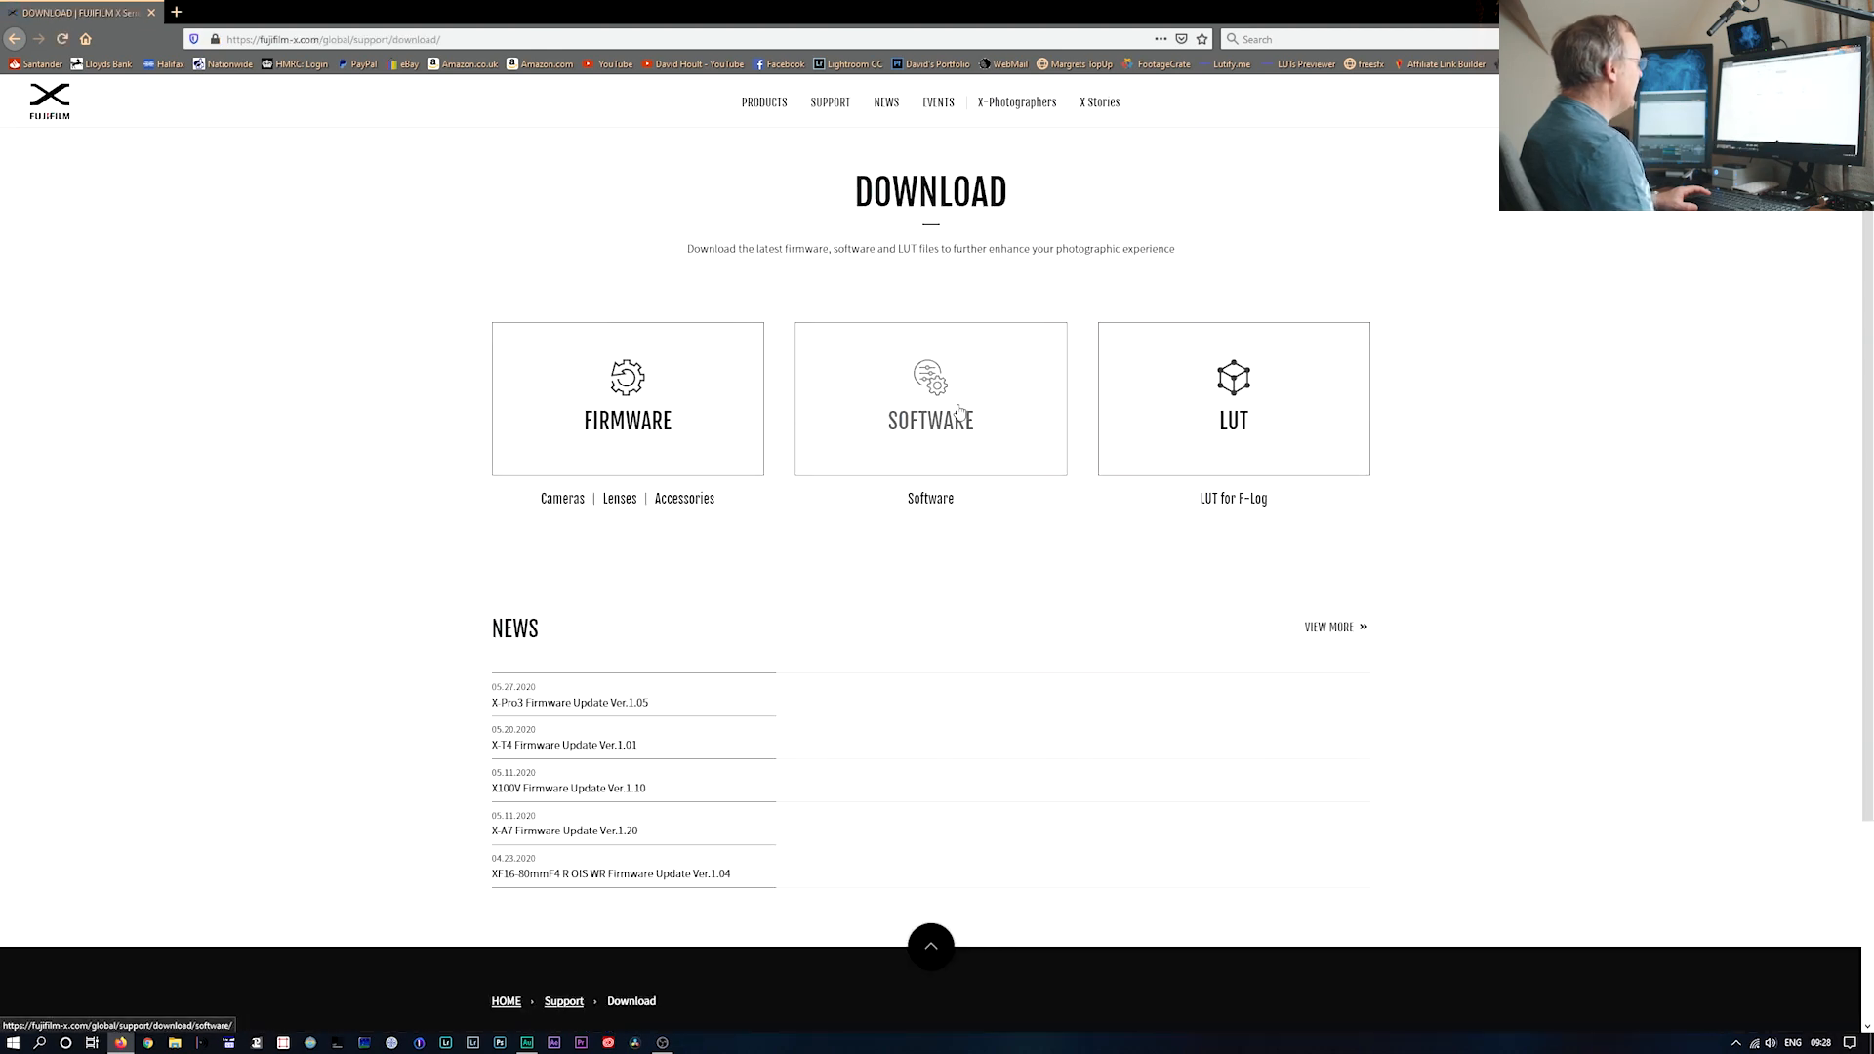
left_click(929, 420)
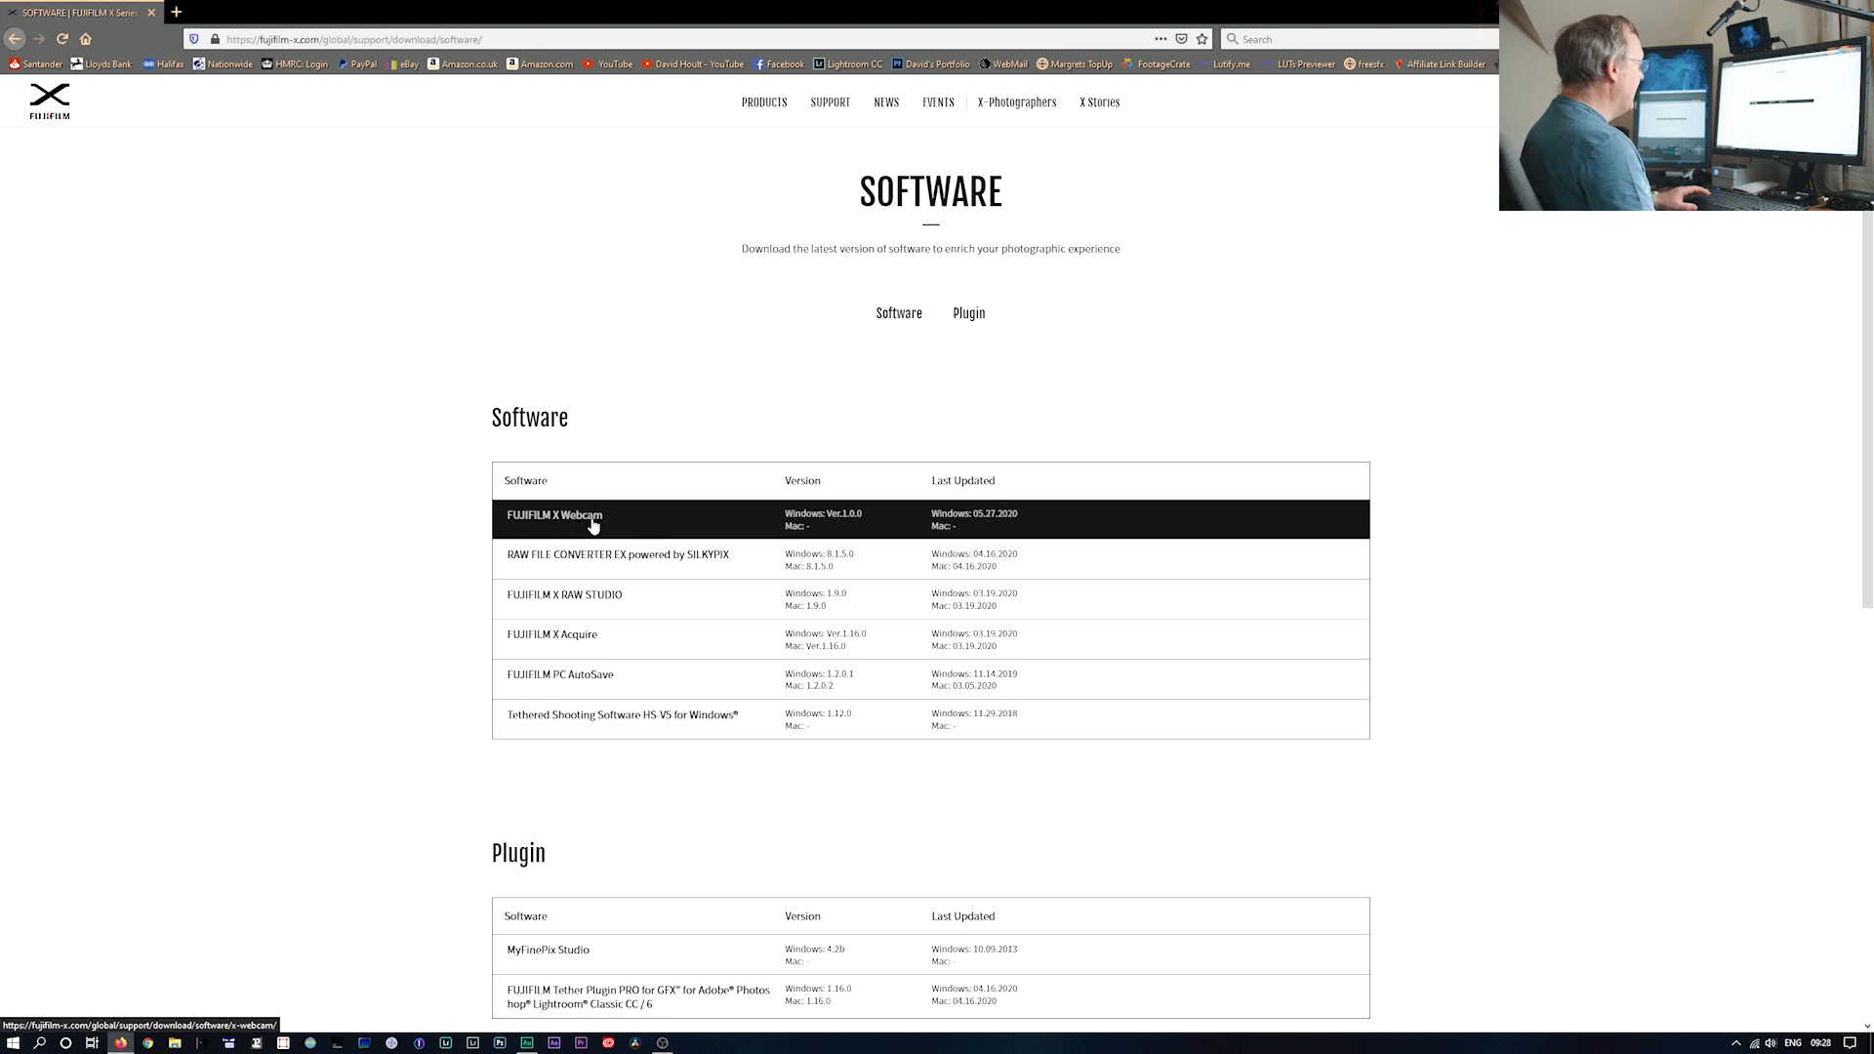
left_click(554, 515)
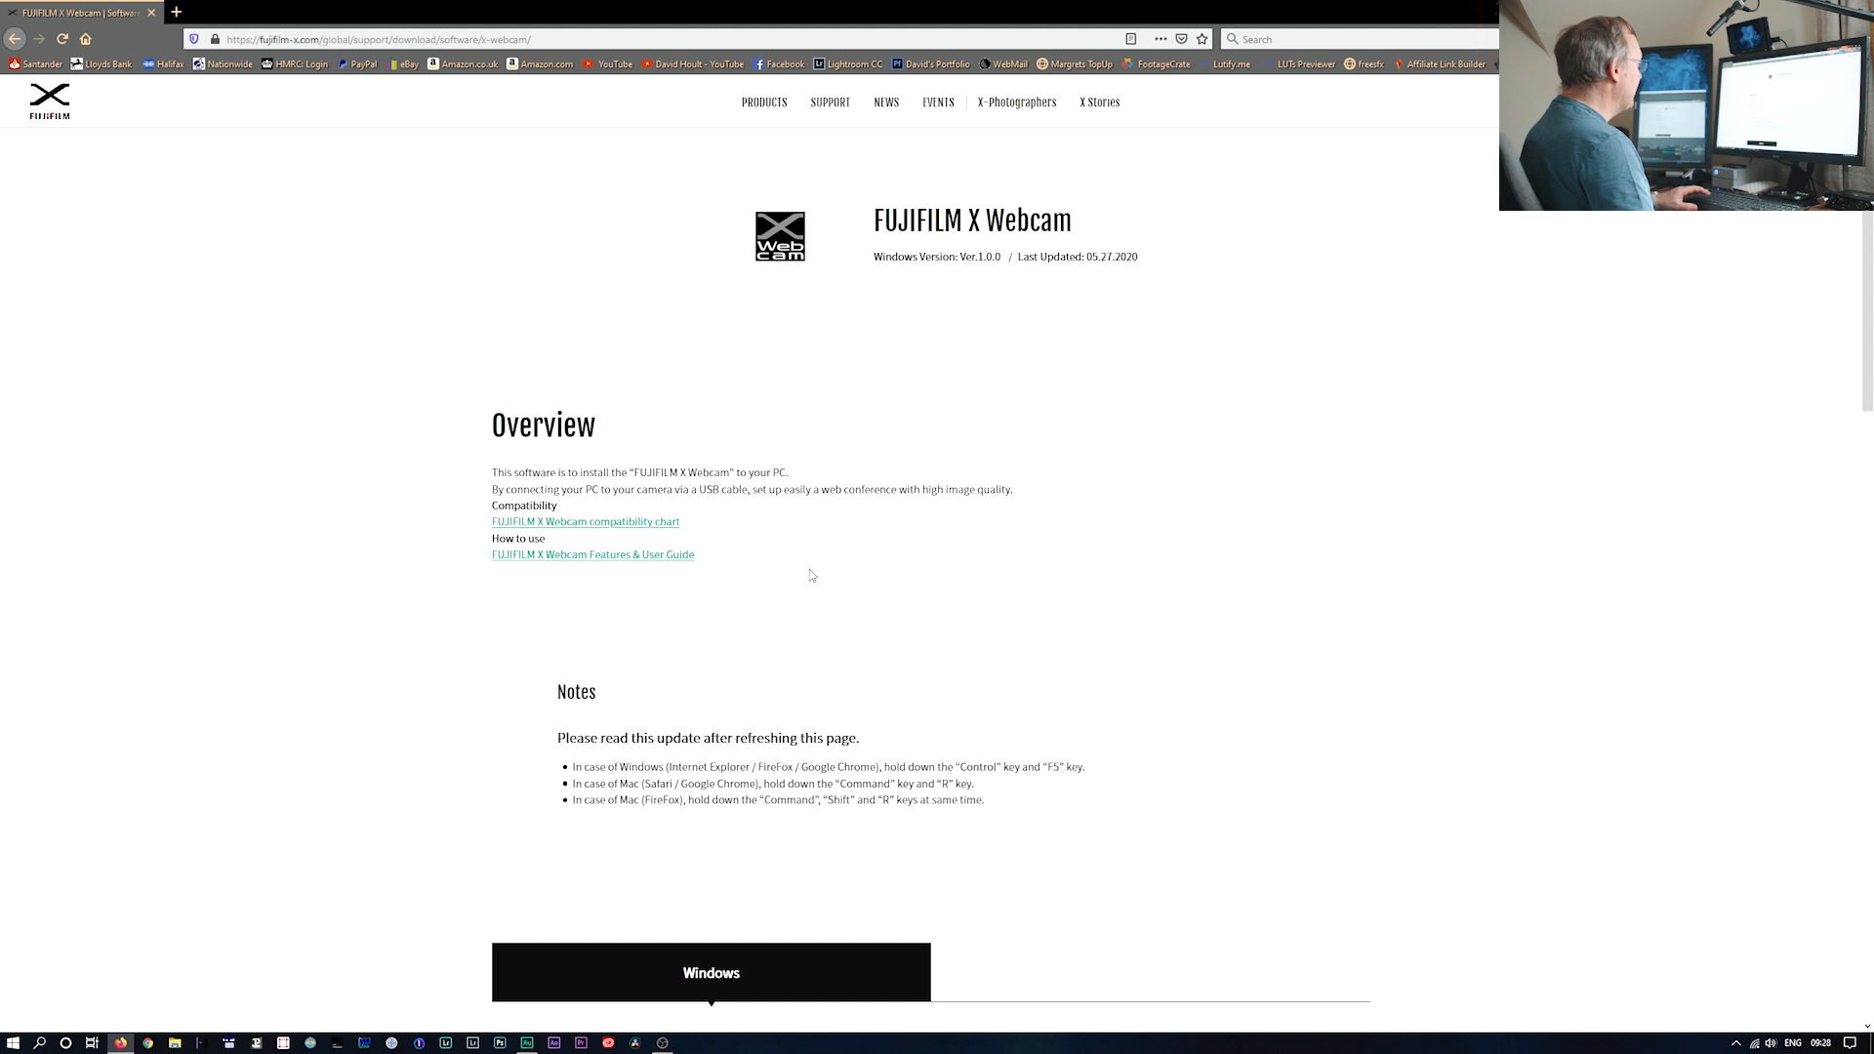
left_click(583, 521)
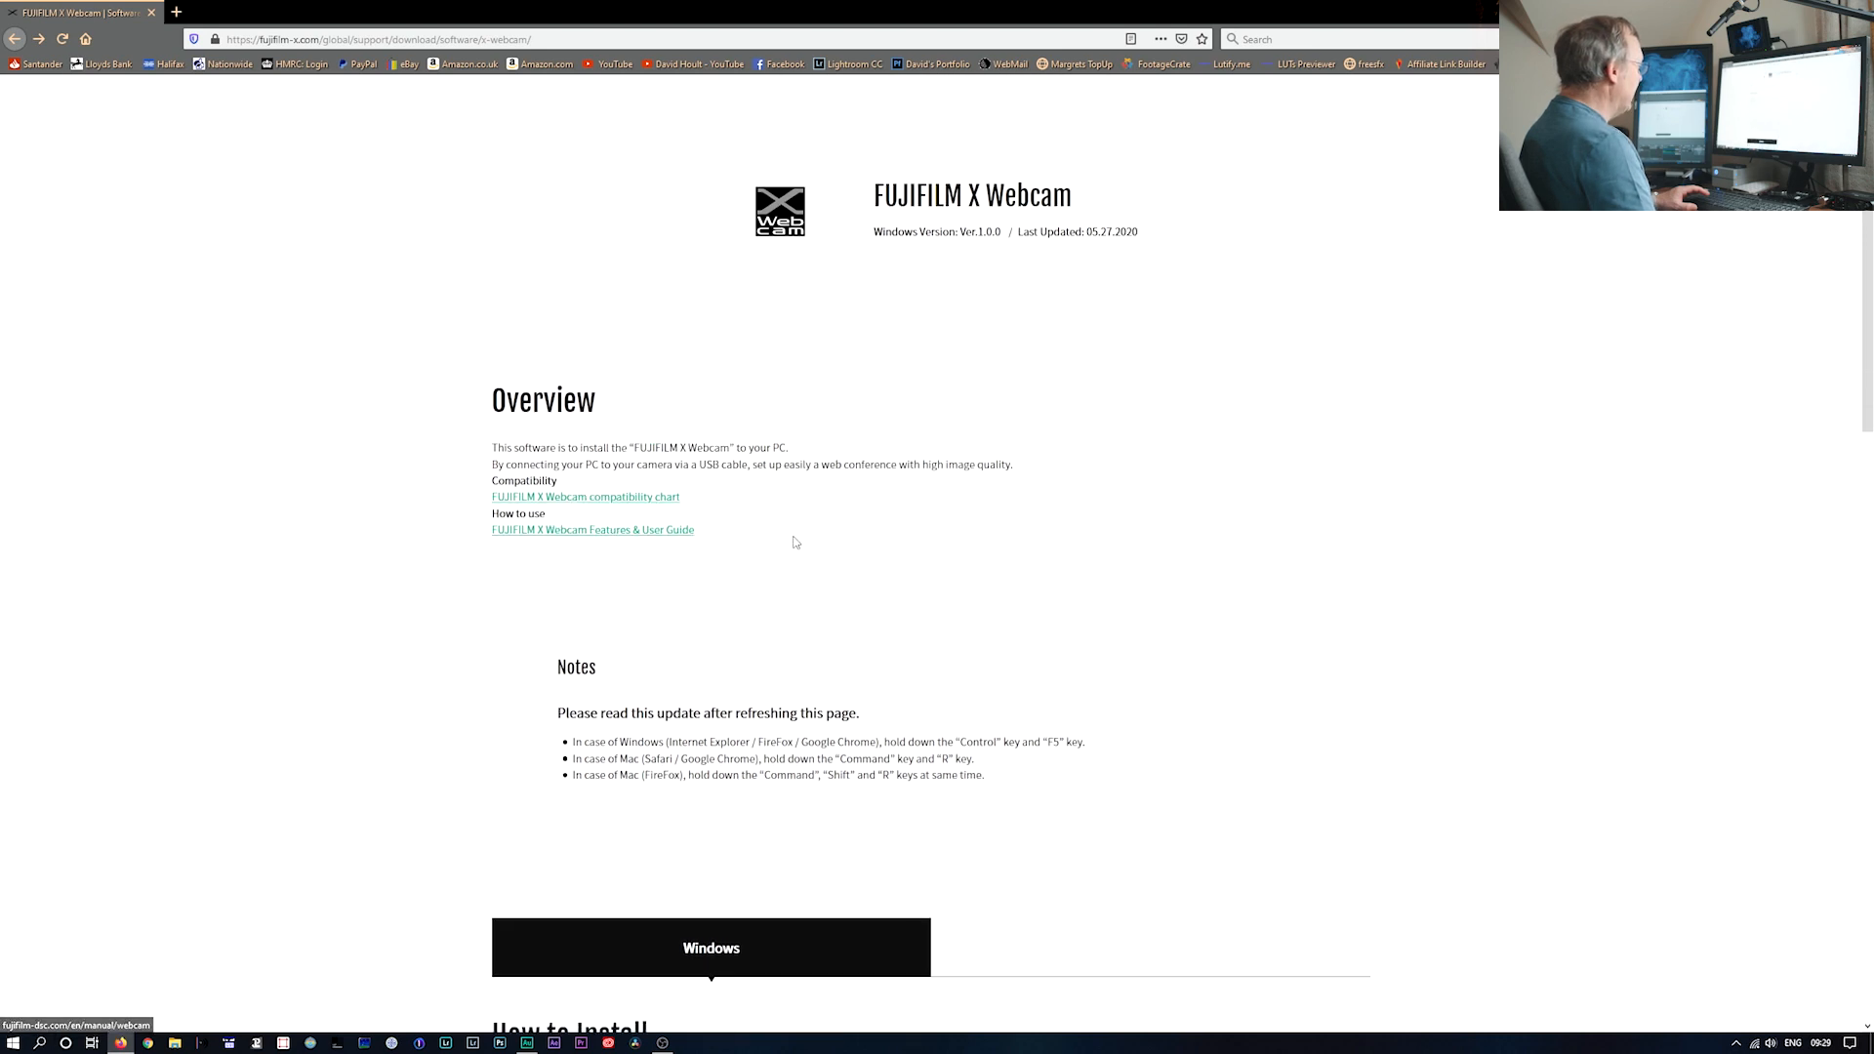
scroll("down", 3)
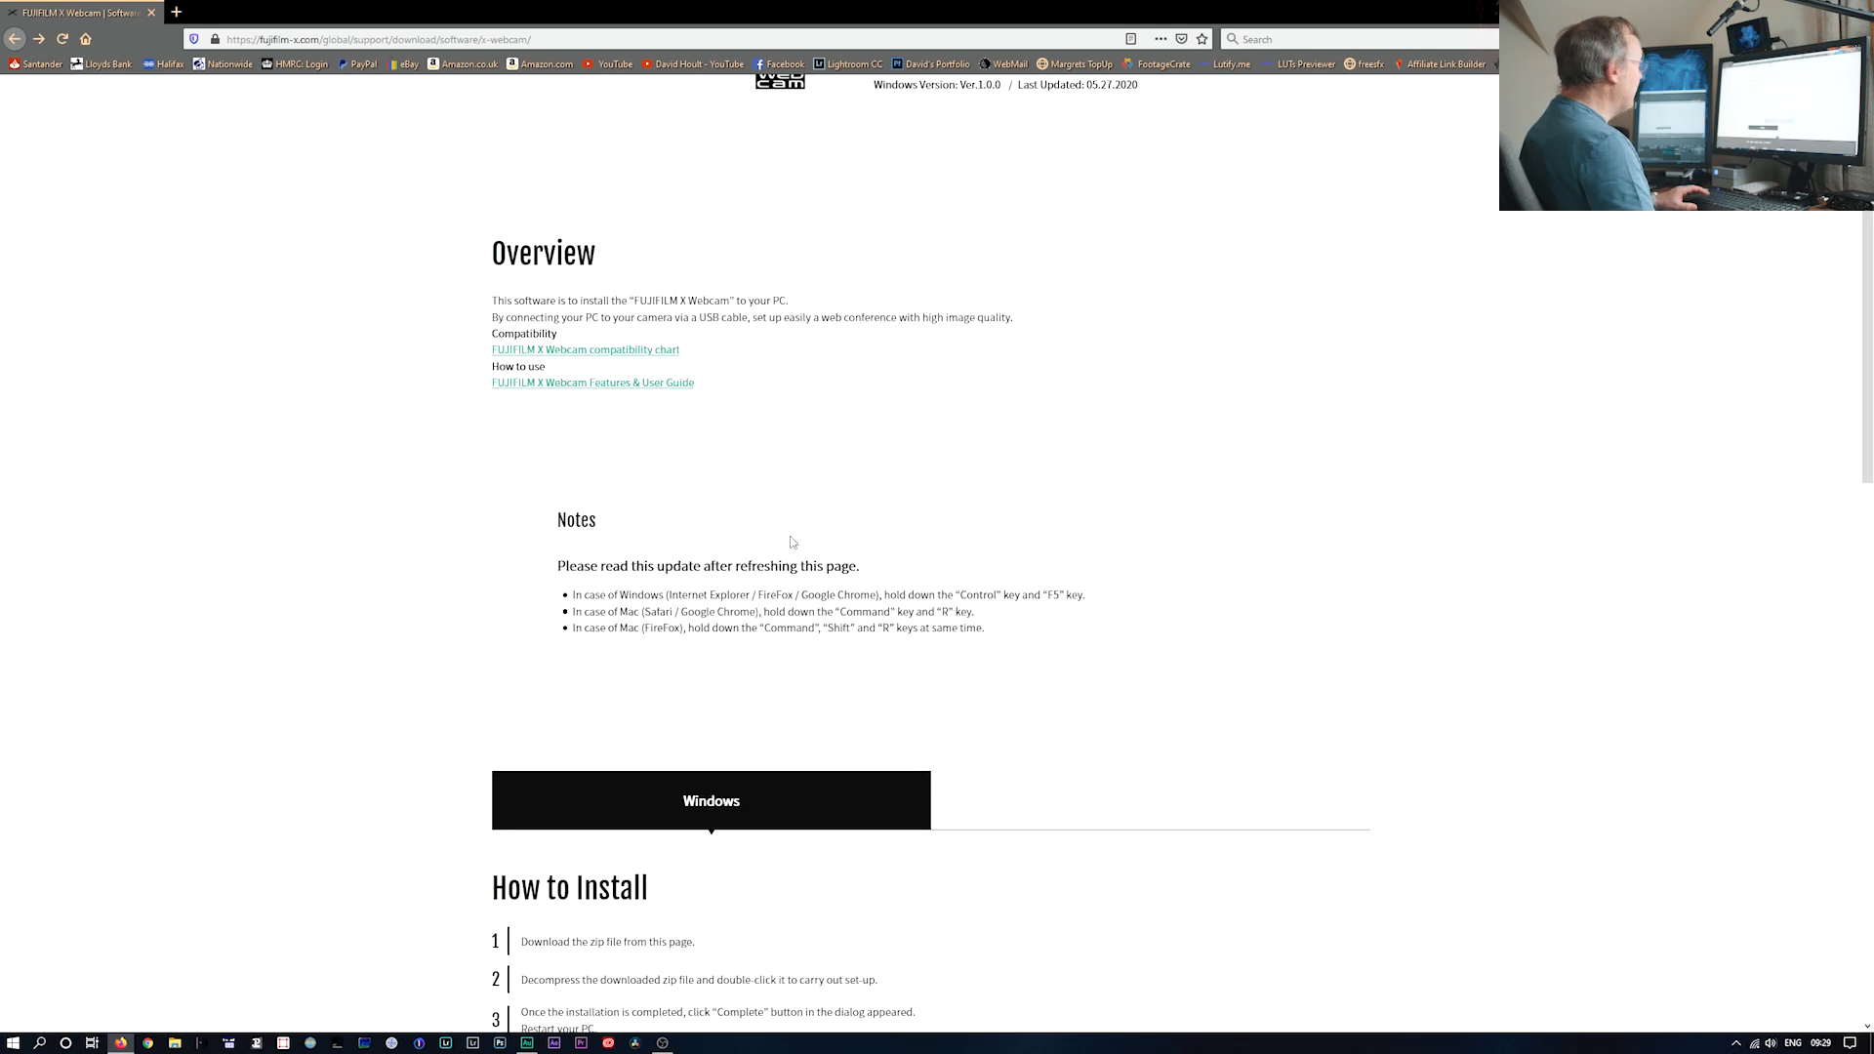
- Accept the licence and save XWebcamins100.zip into the Downloads\Video folder
left_click(929, 726)
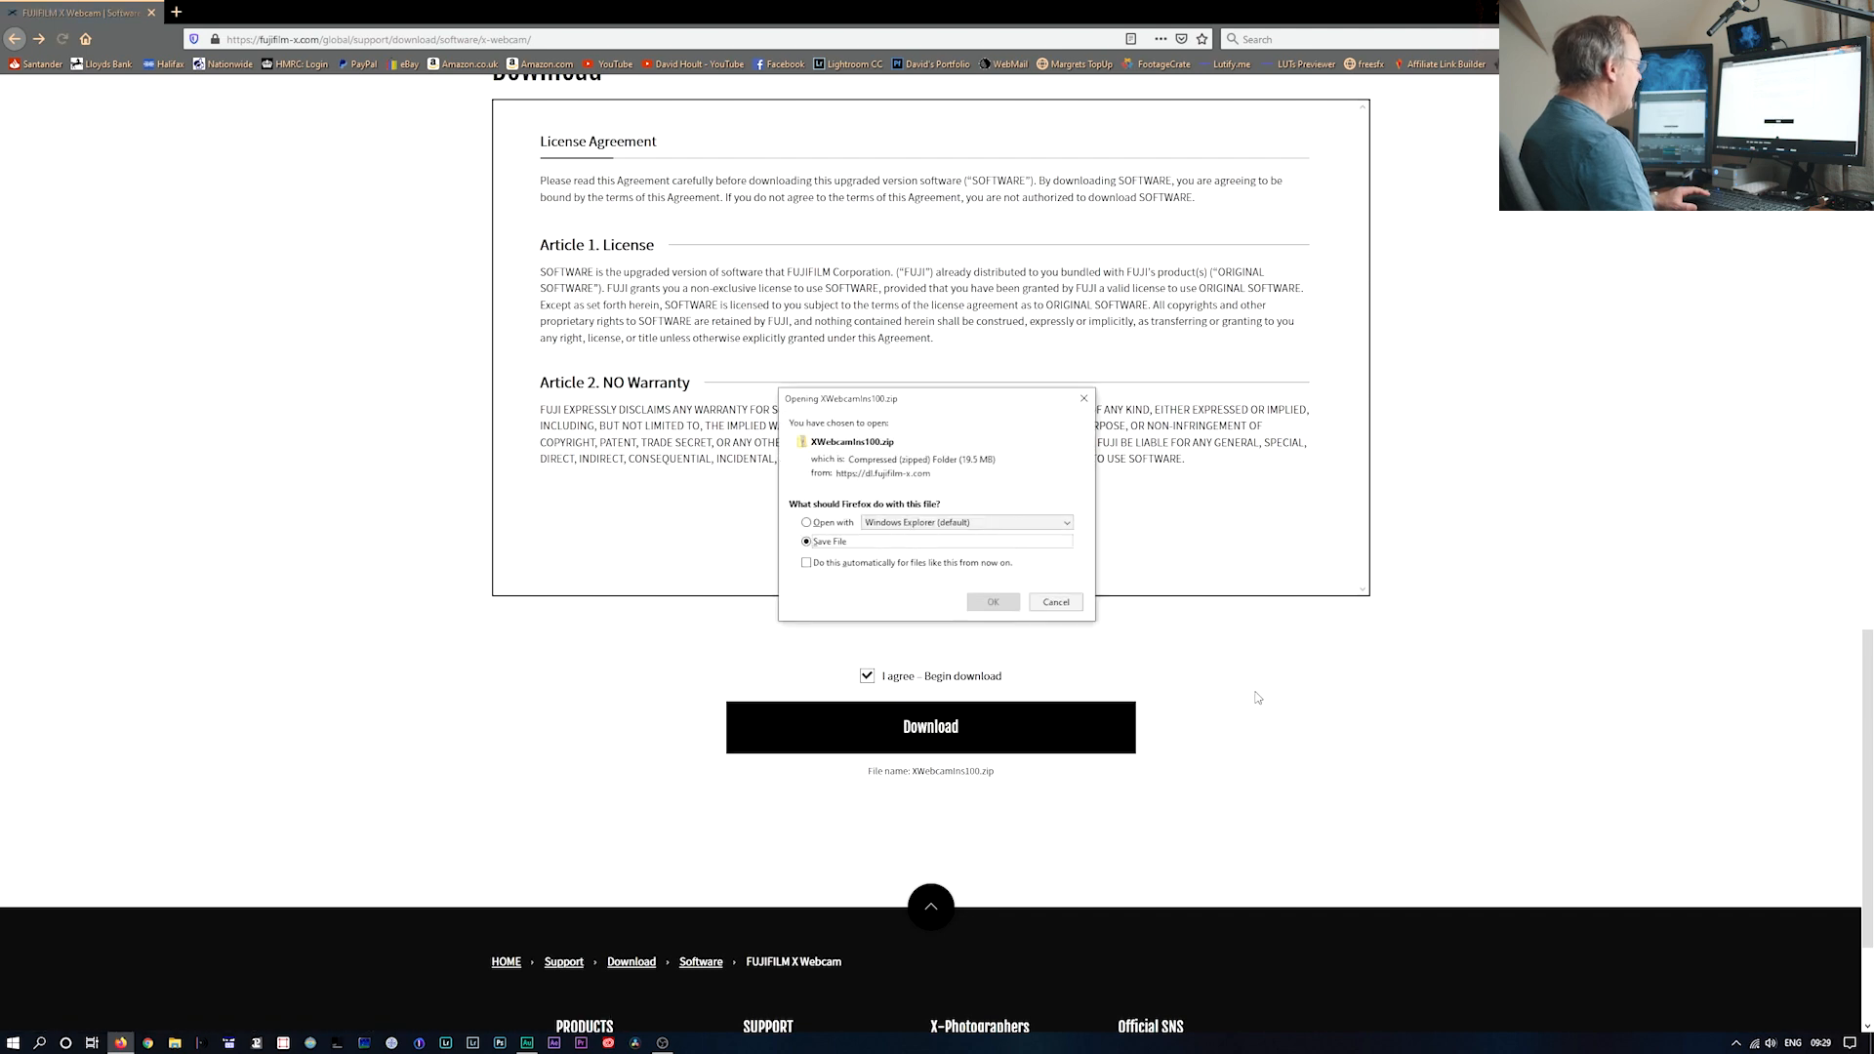
left_click(992, 601)
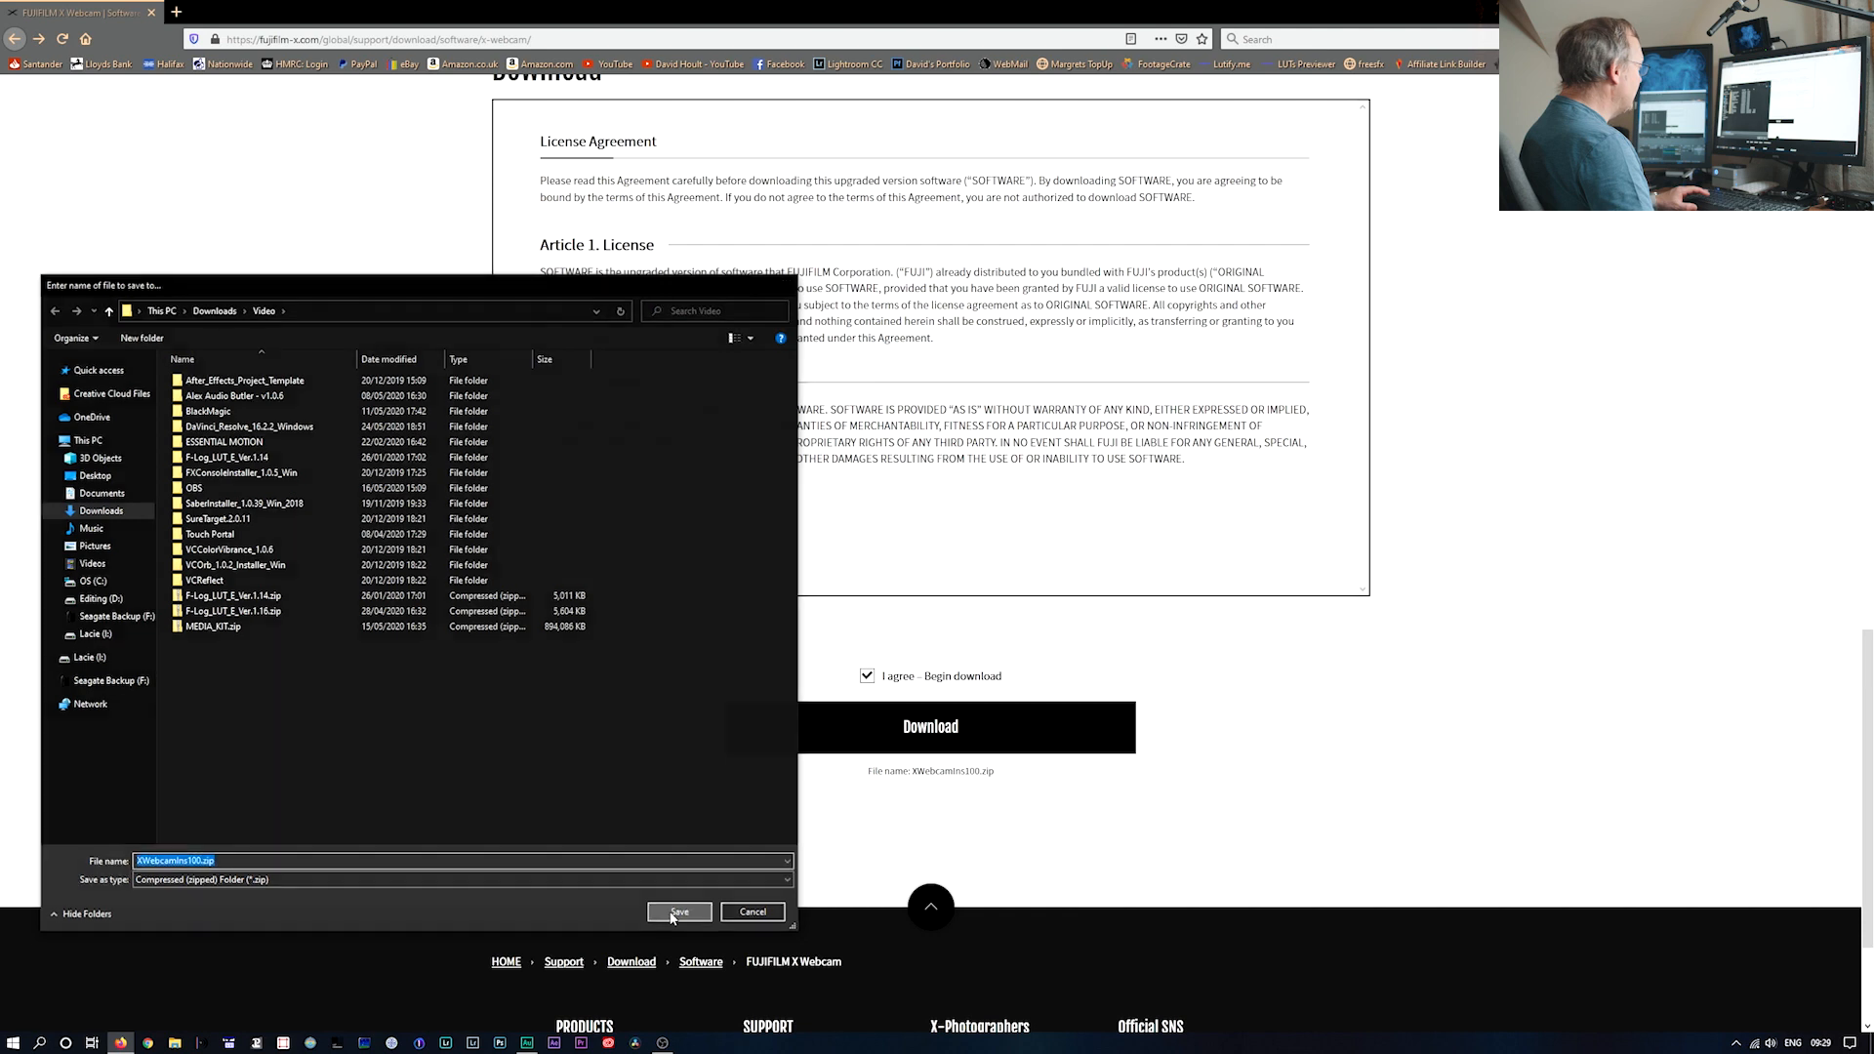
left_click(677, 912)
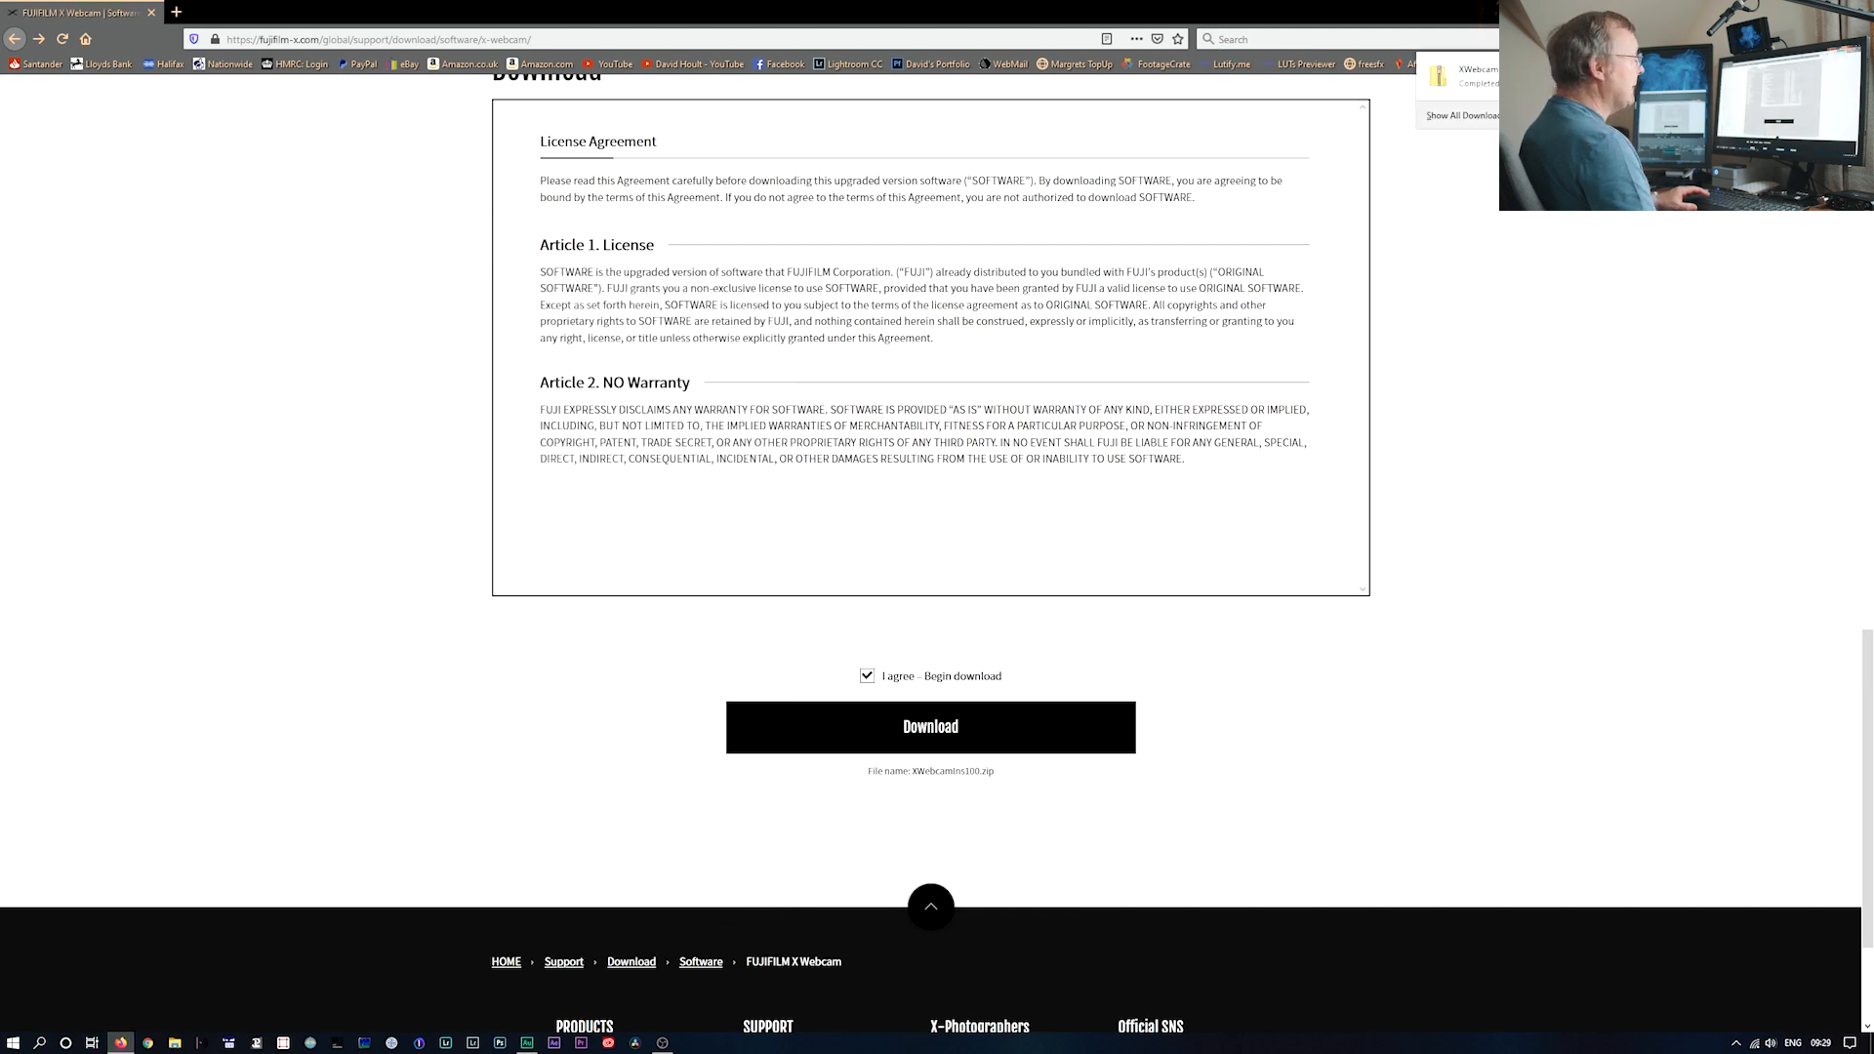
- Extract the download, enter XWebcamins100_EN and run setup.exe to launch the Setup Wizard
right_click(717, 551)
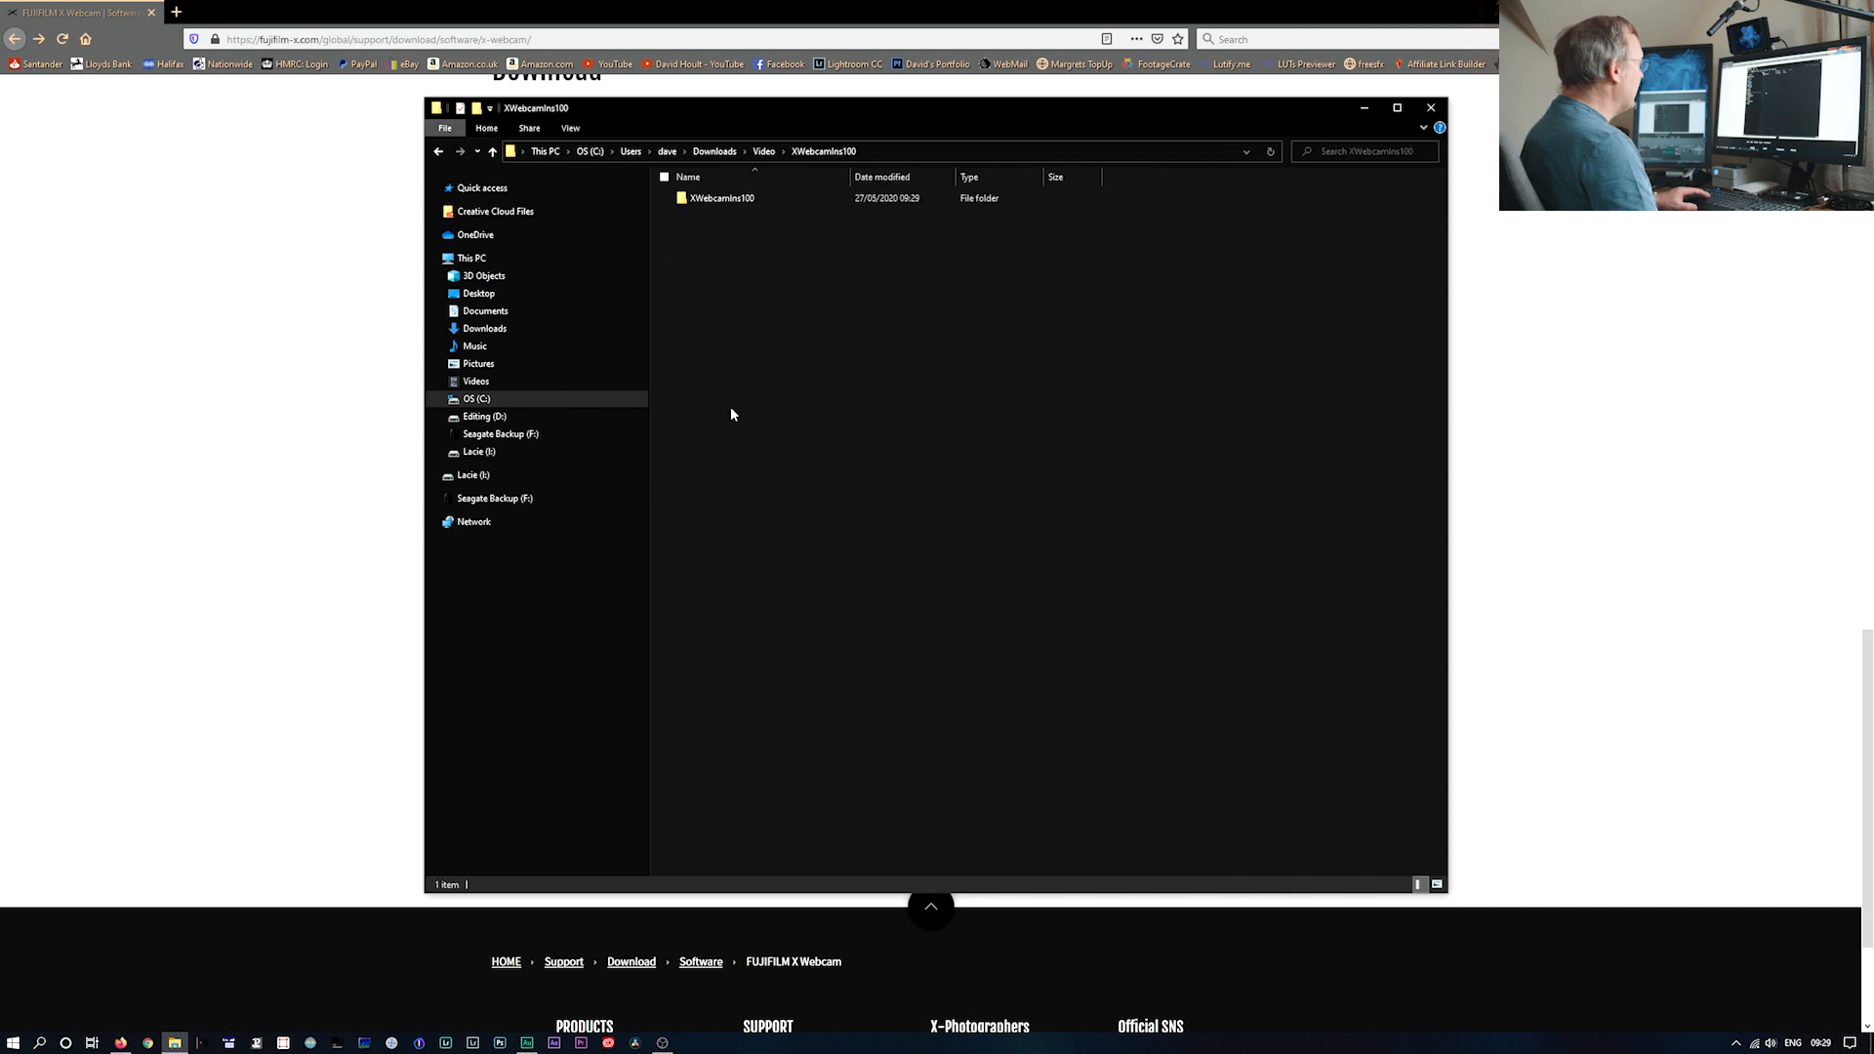
double_click(722, 197)
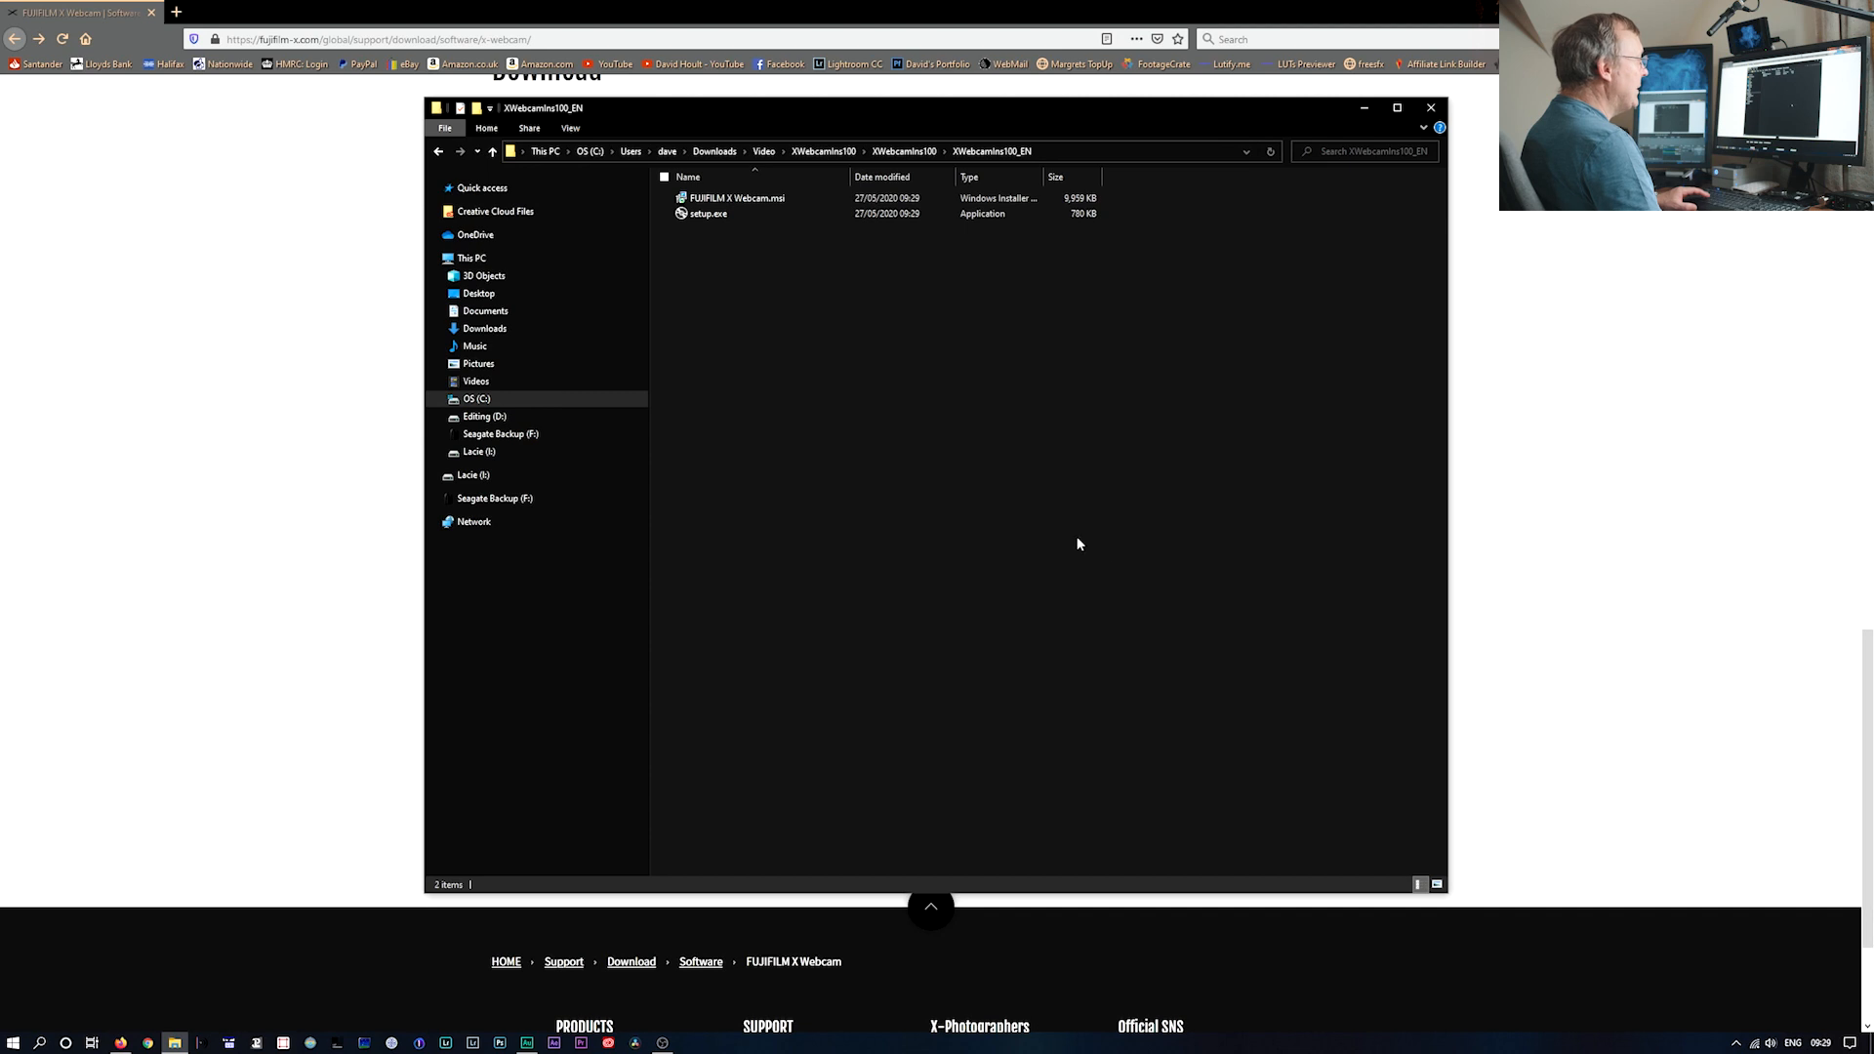
left_click(706, 215)
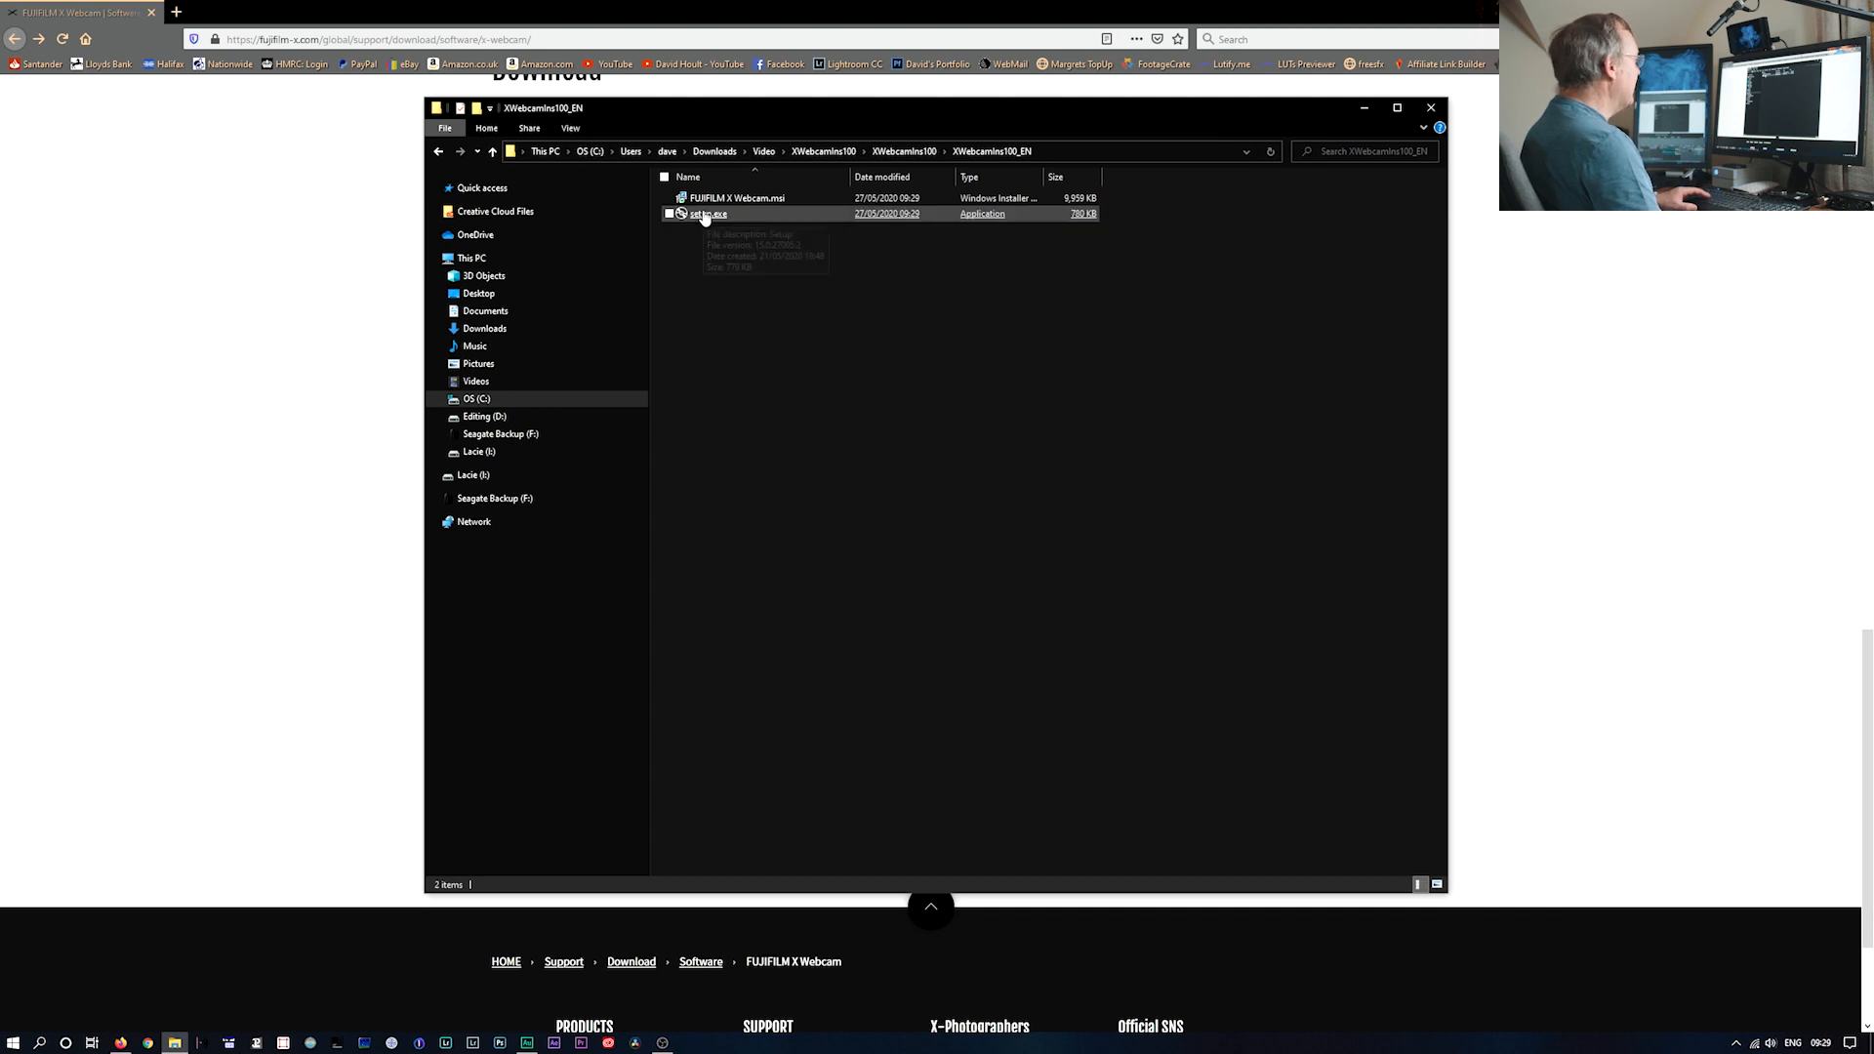
double_click(706, 214)
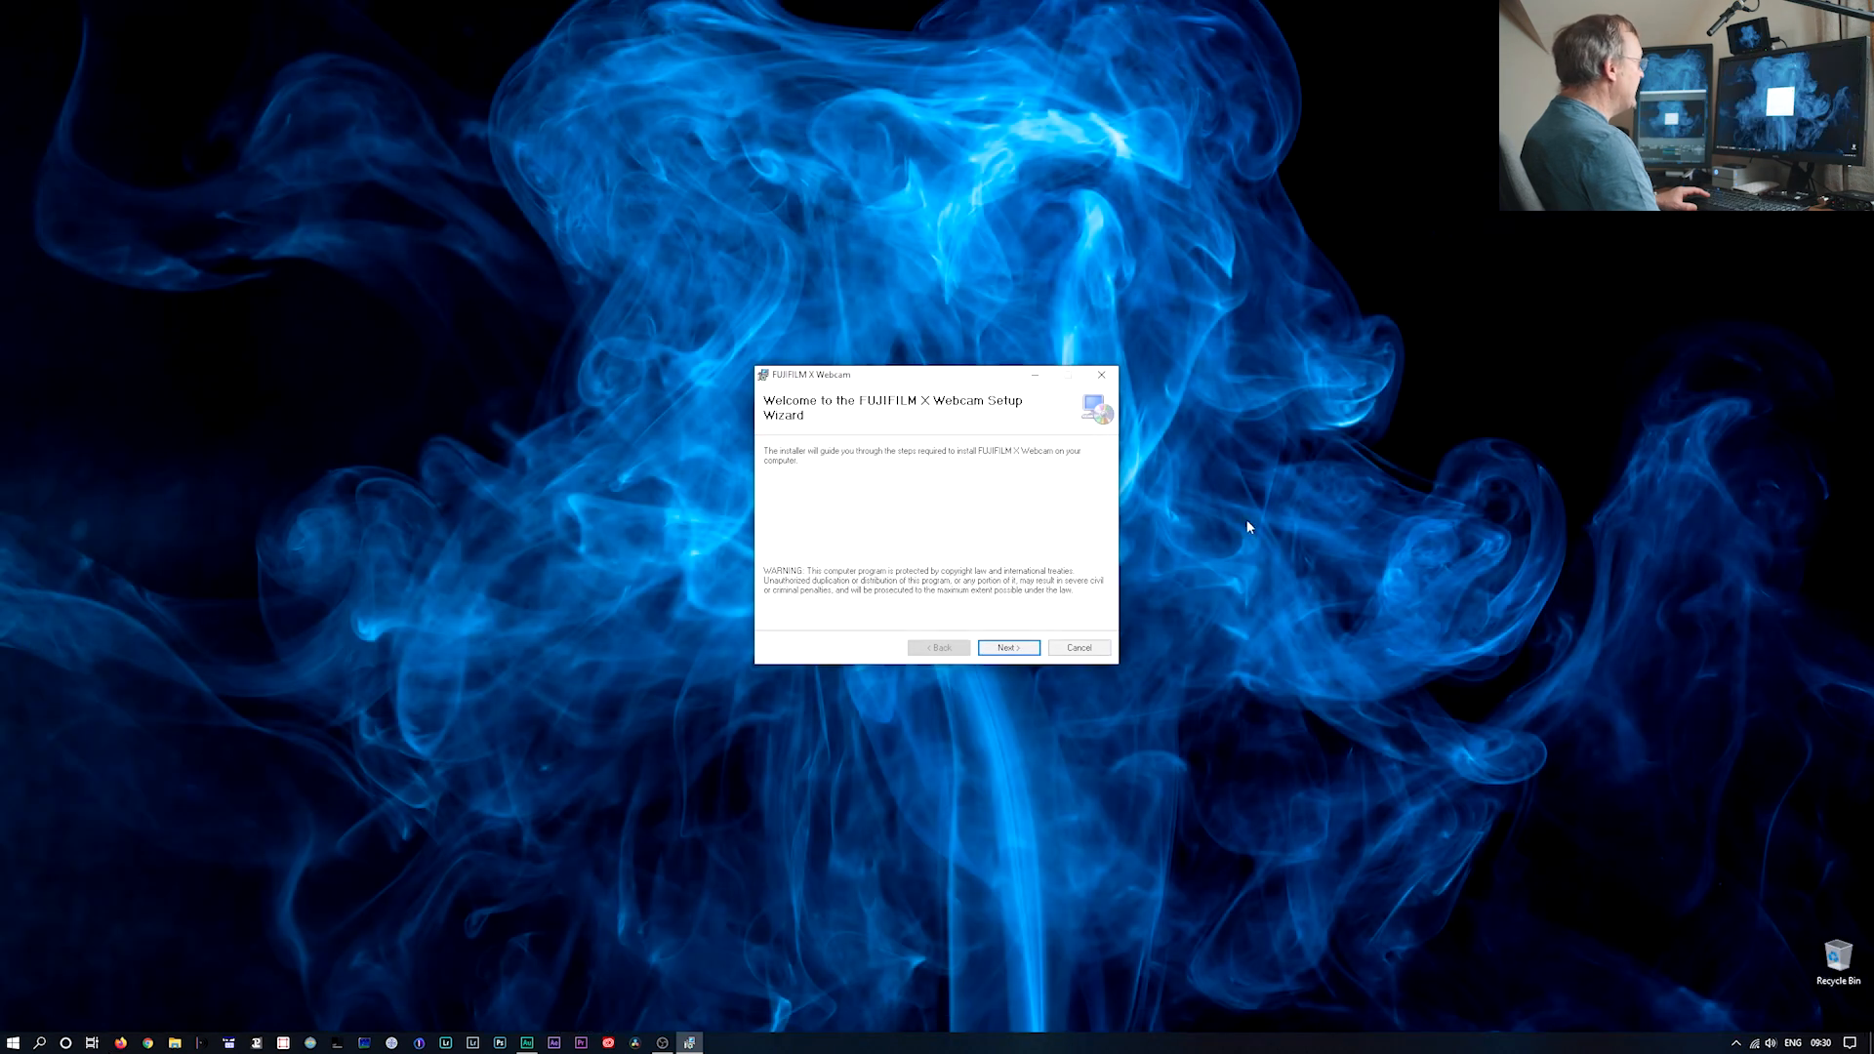
- Step through the wizard with I Agree until Installation Complete, then close it to reach the restart prompt
left_click(1007, 646)
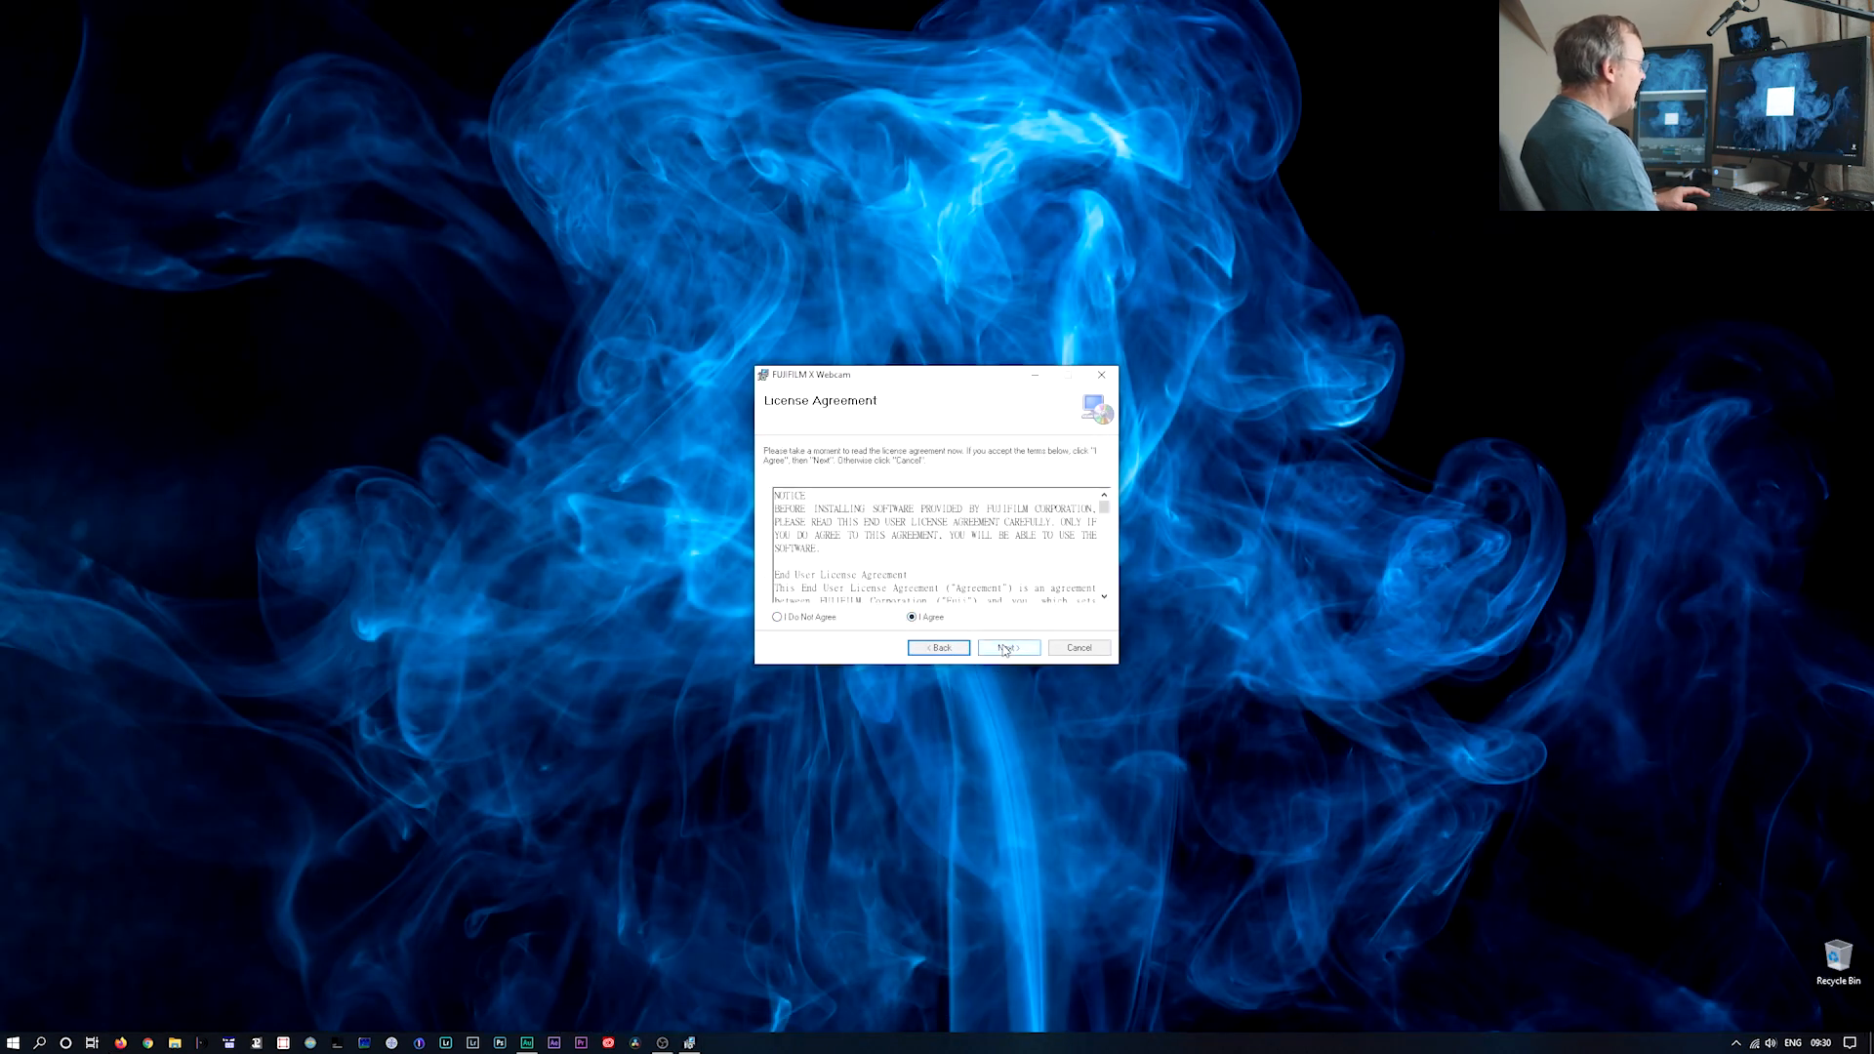
left_click(1007, 646)
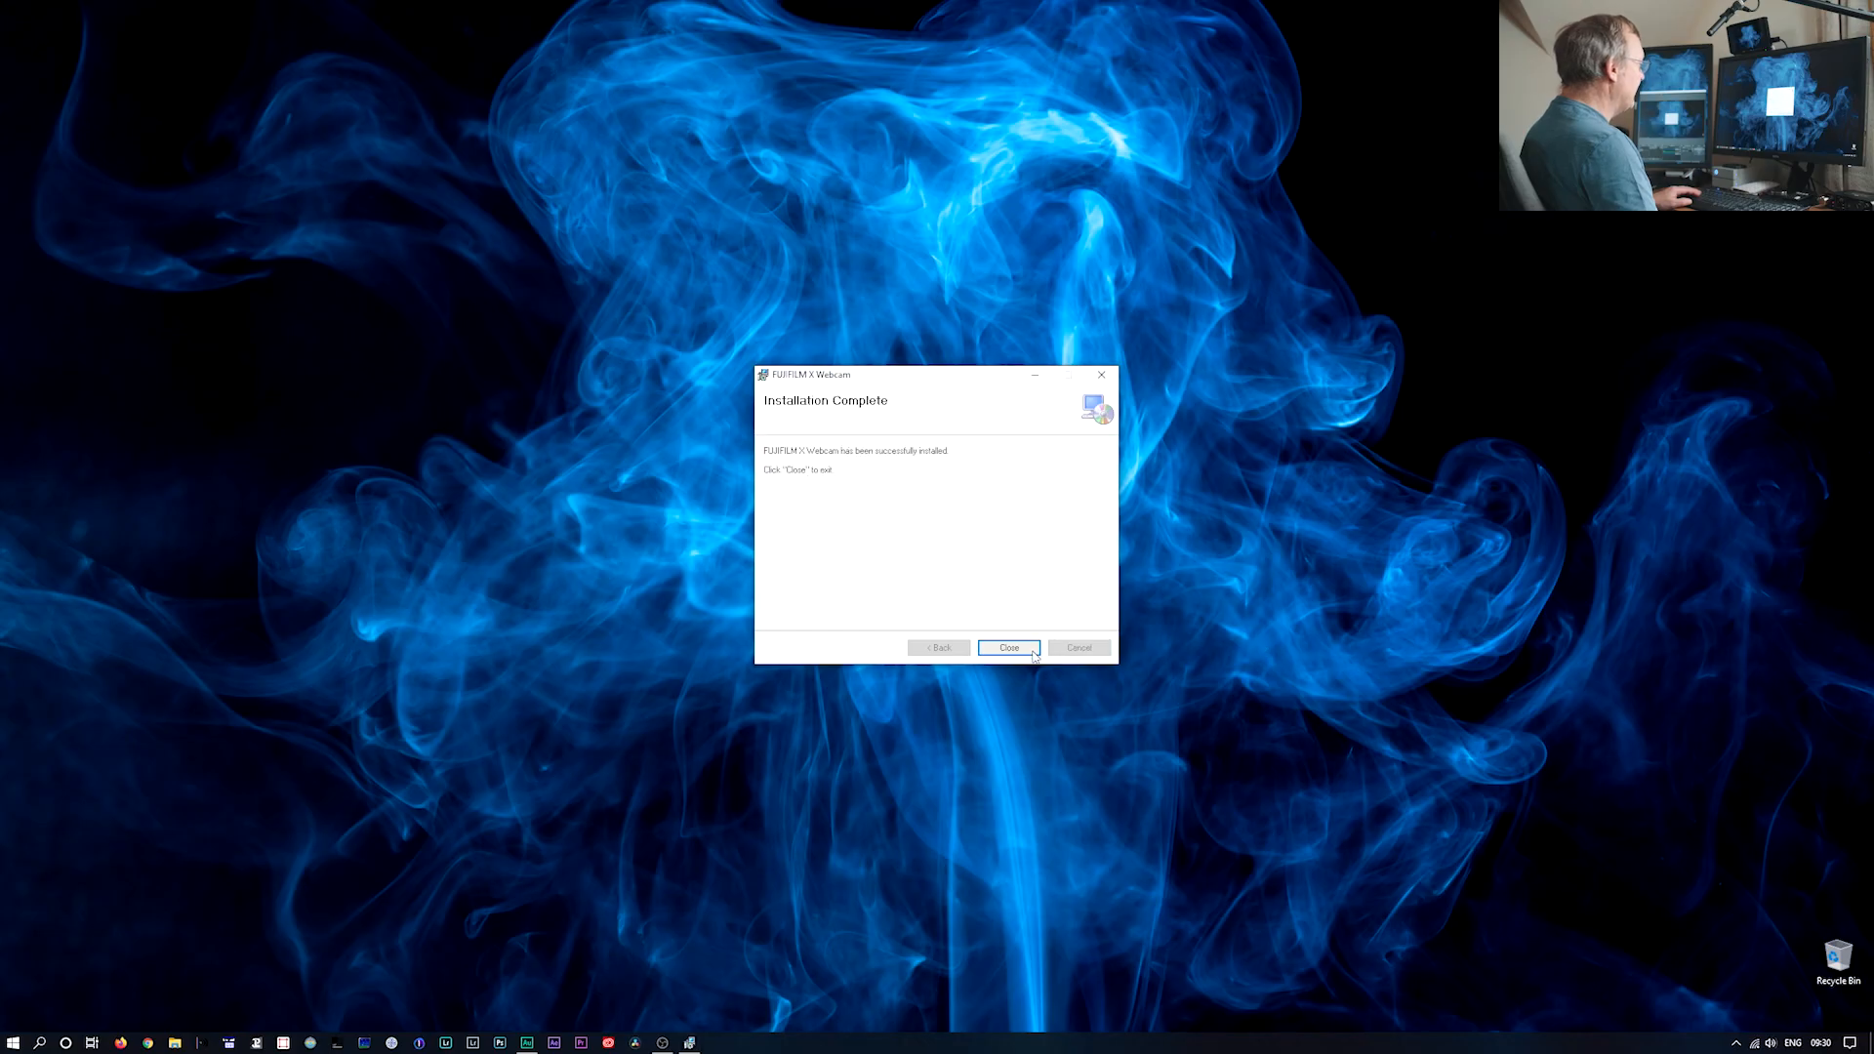
left_click(1007, 646)
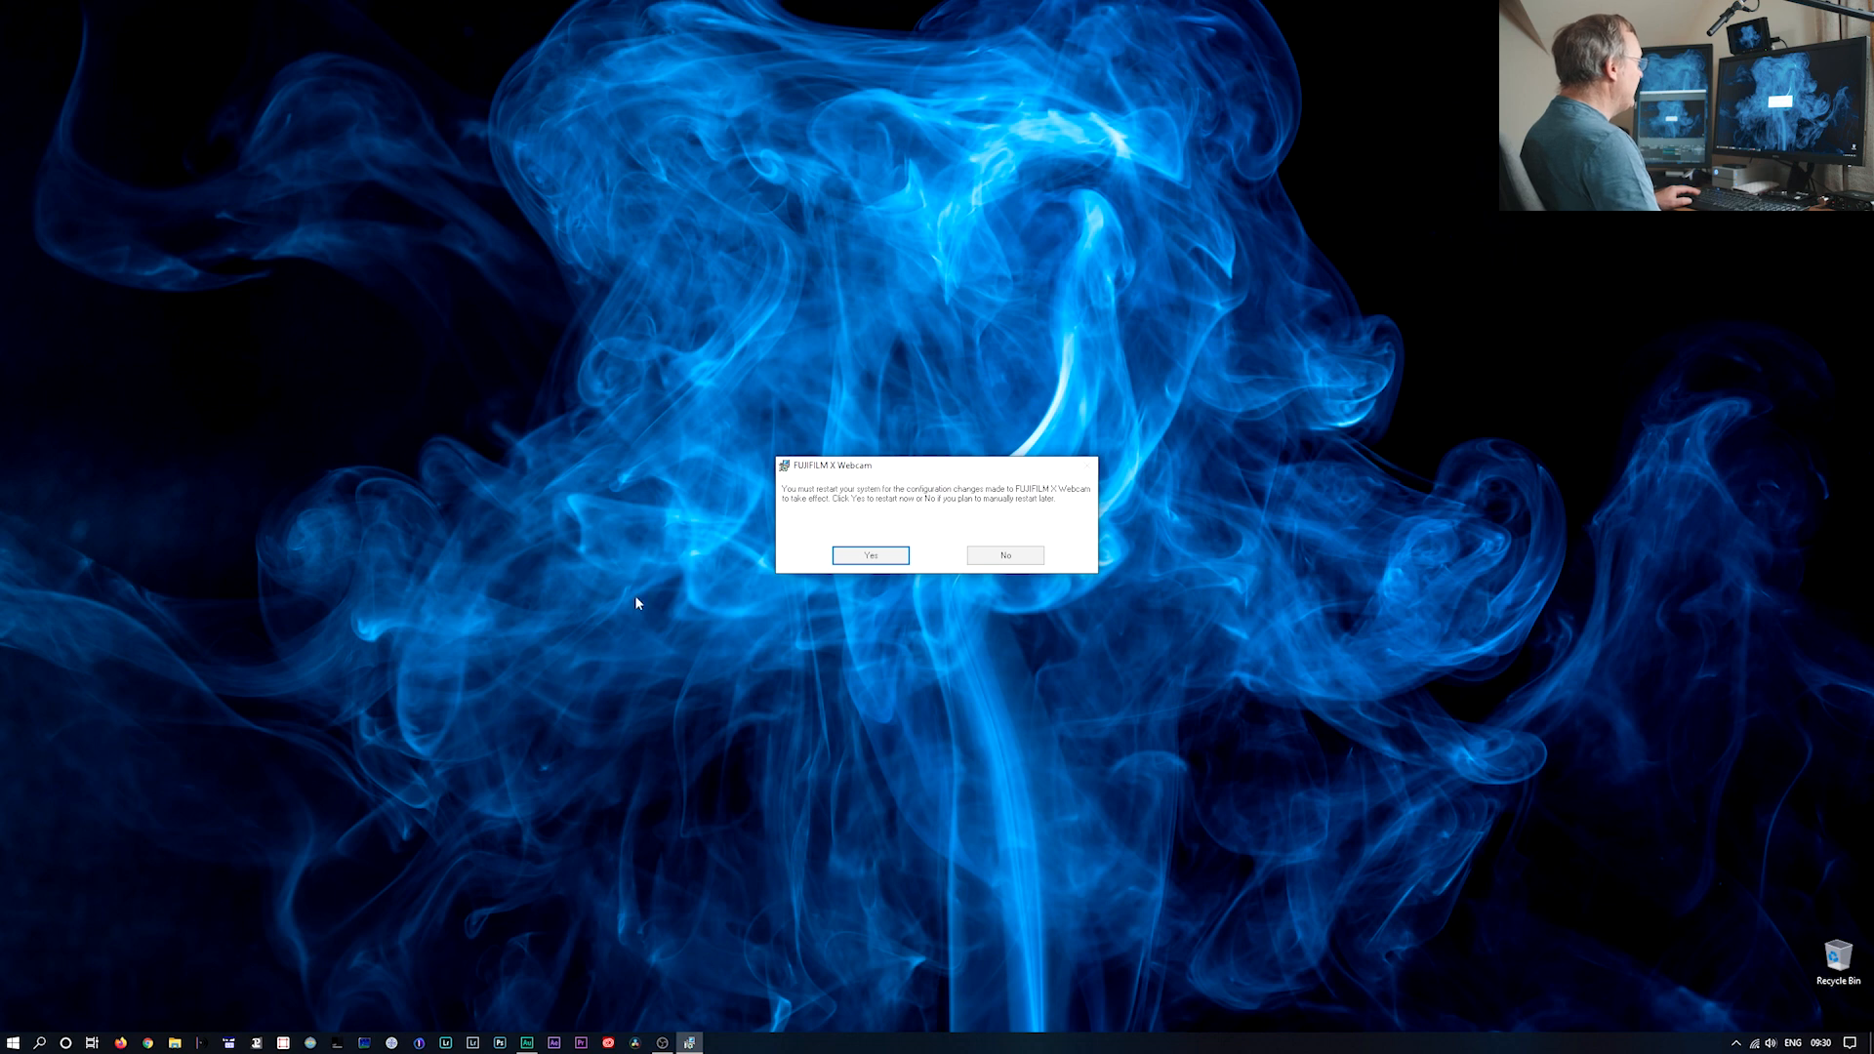
mouse_move(1288, 472)
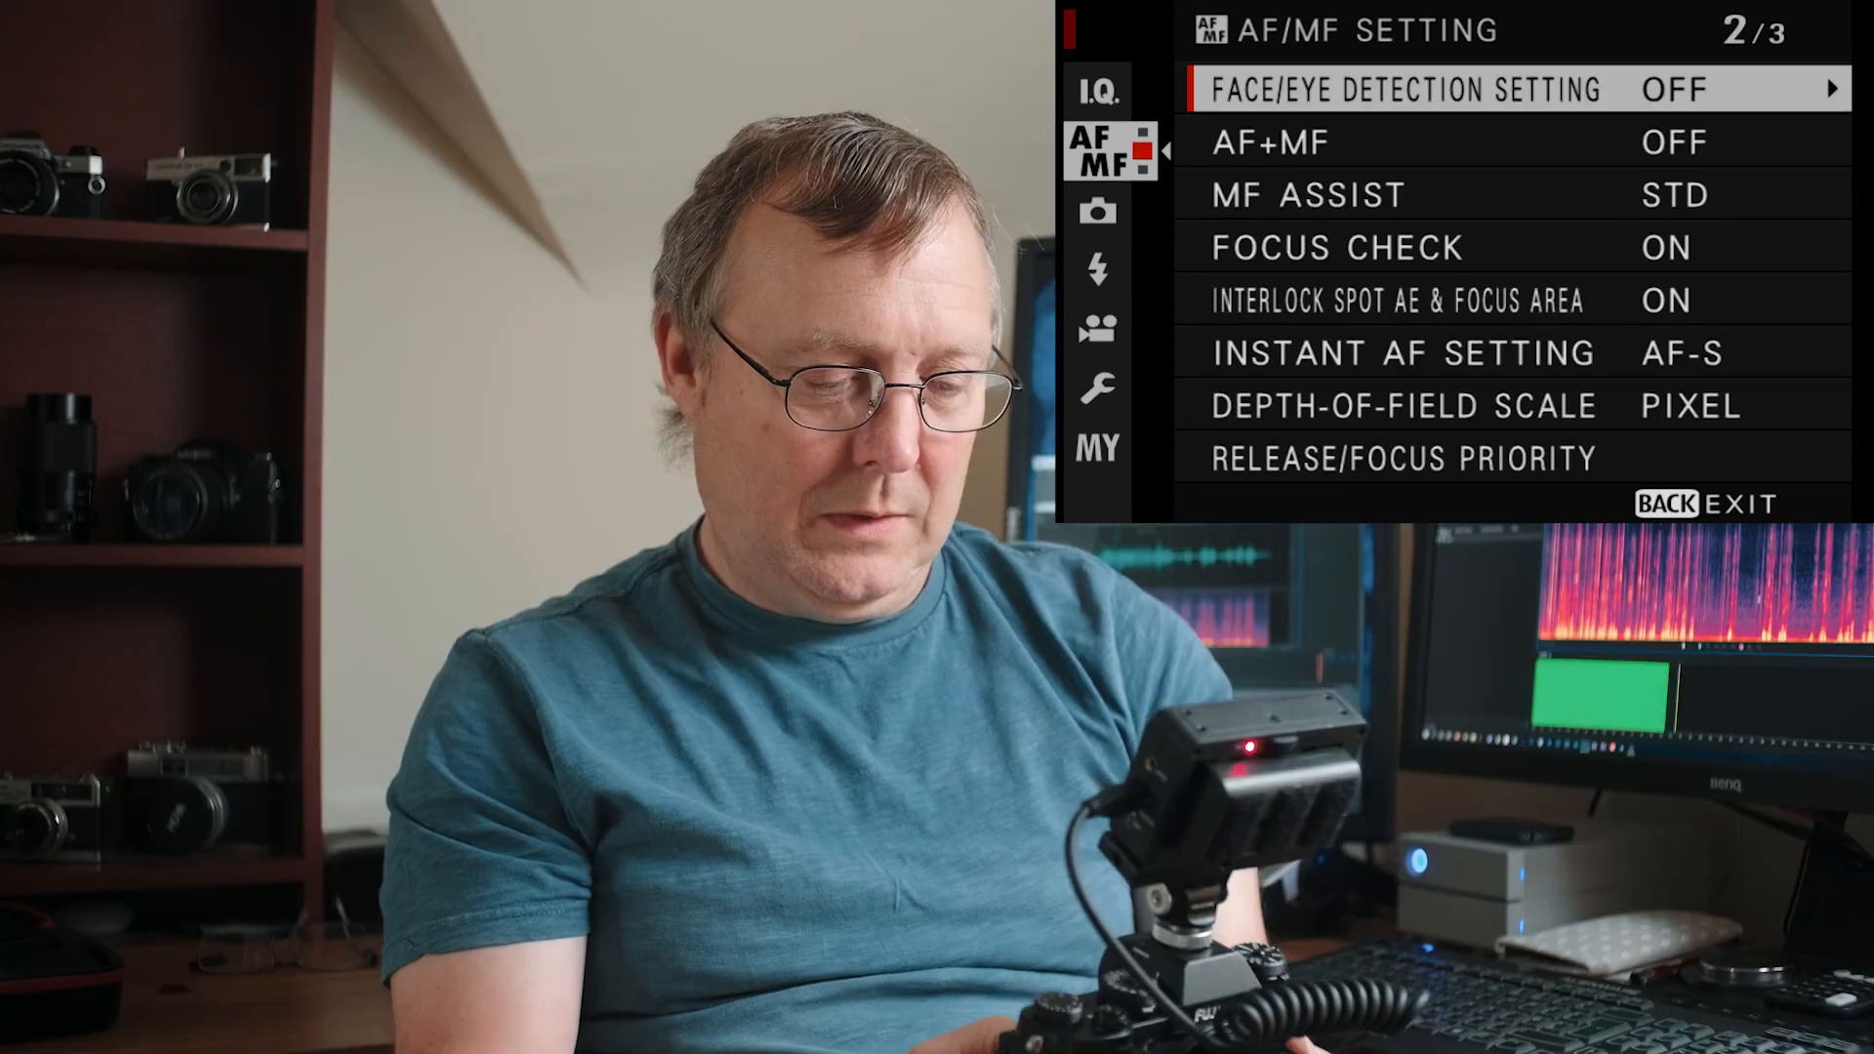
- Set FACE/EYE DETECTION SETTING to face/eye on, then move to the SET UP (wrench) menu
left_click(1409, 87)
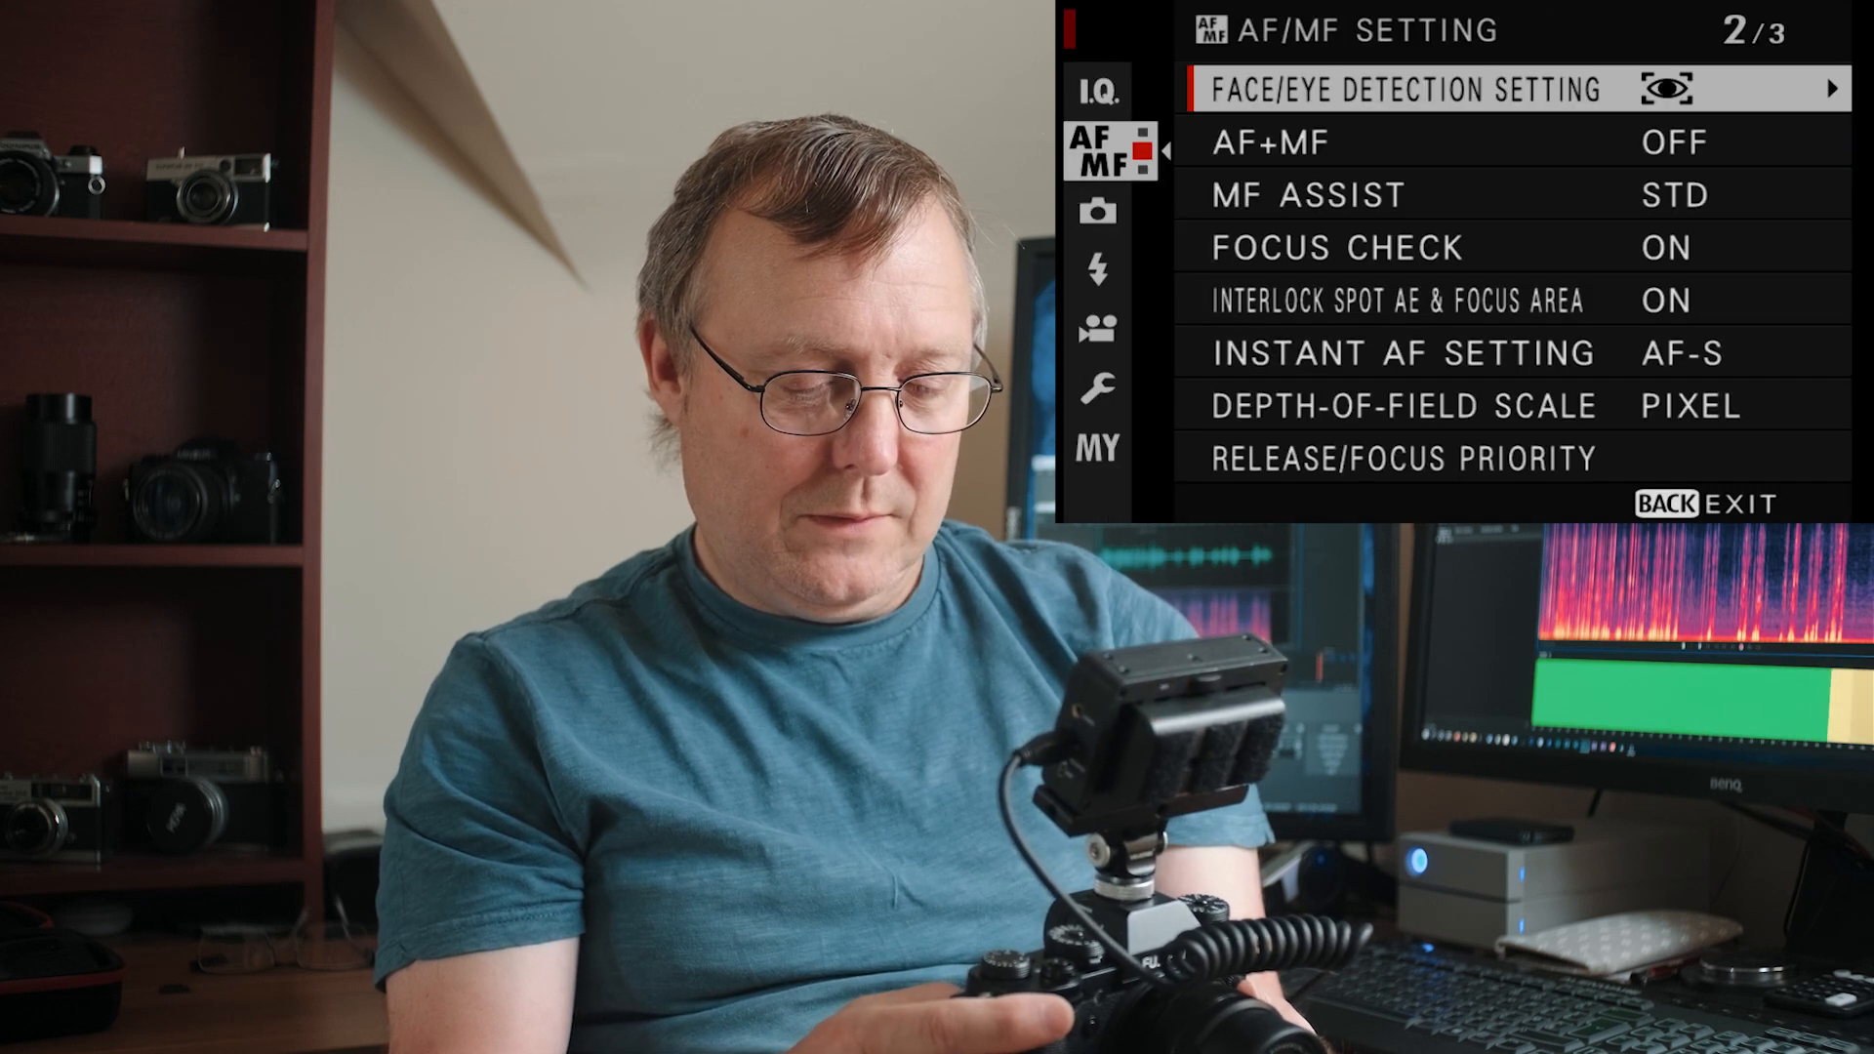
left_click(1095, 390)
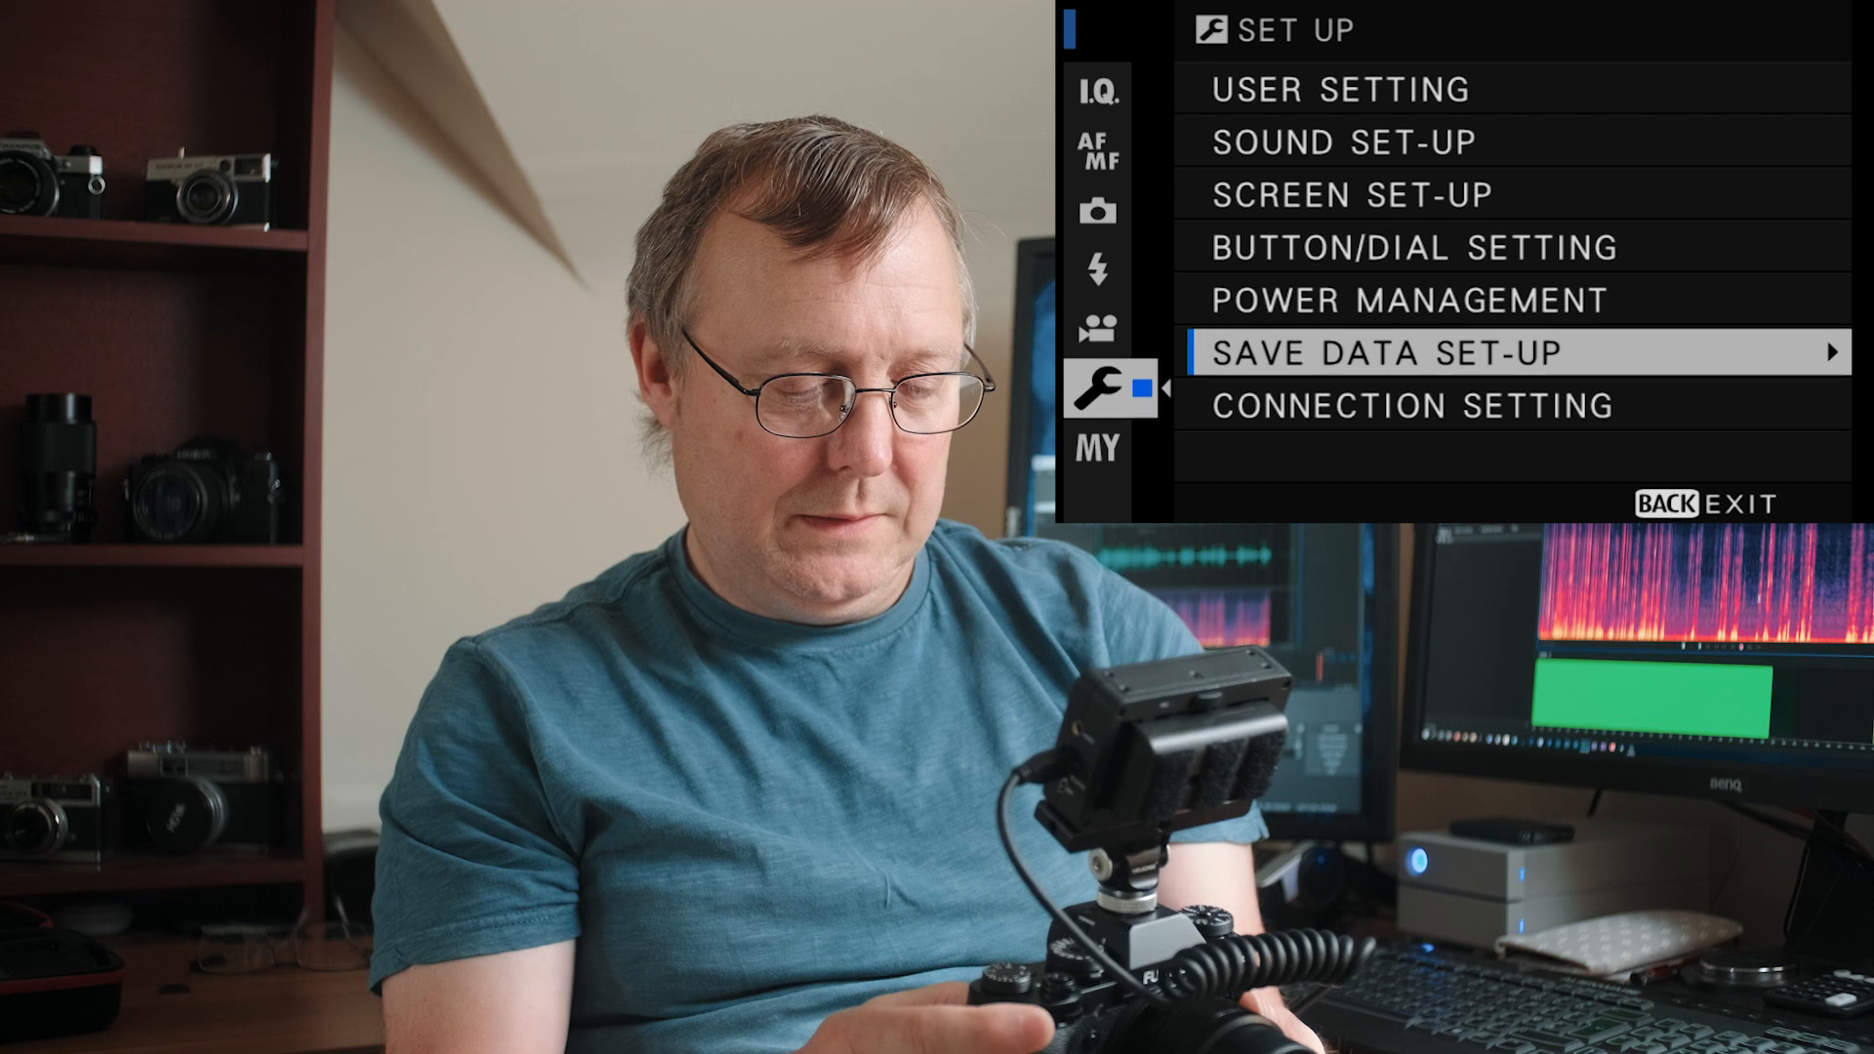